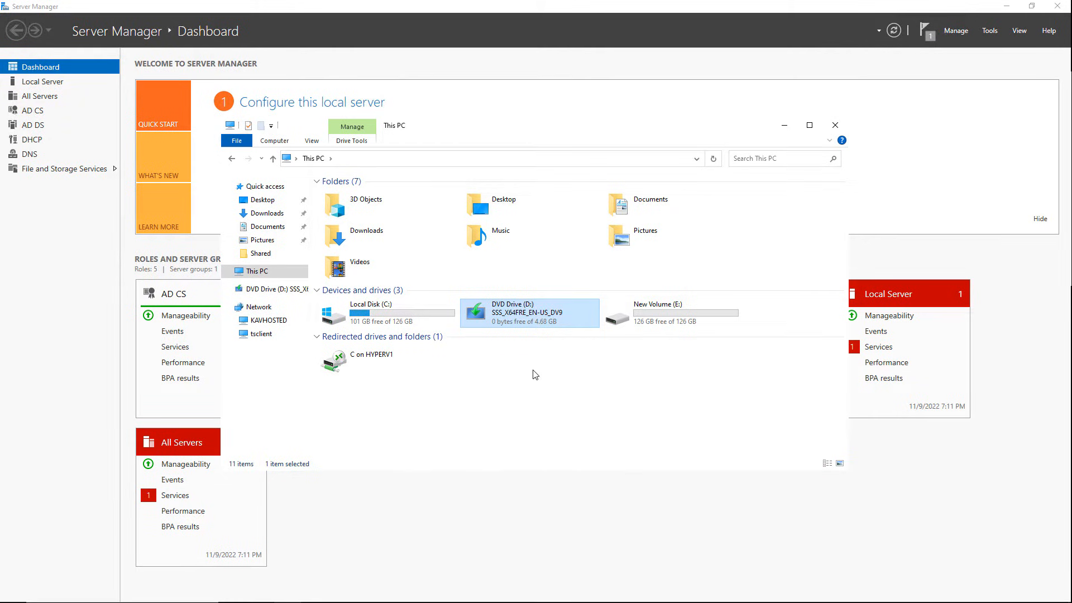
mouse_move(516, 333)
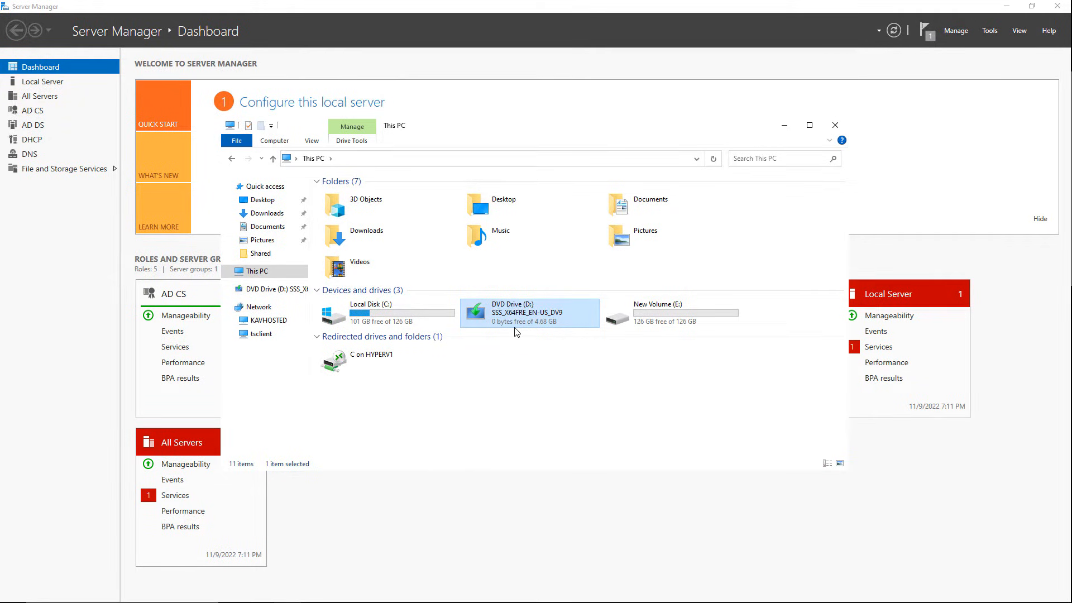
mouse_move(517, 330)
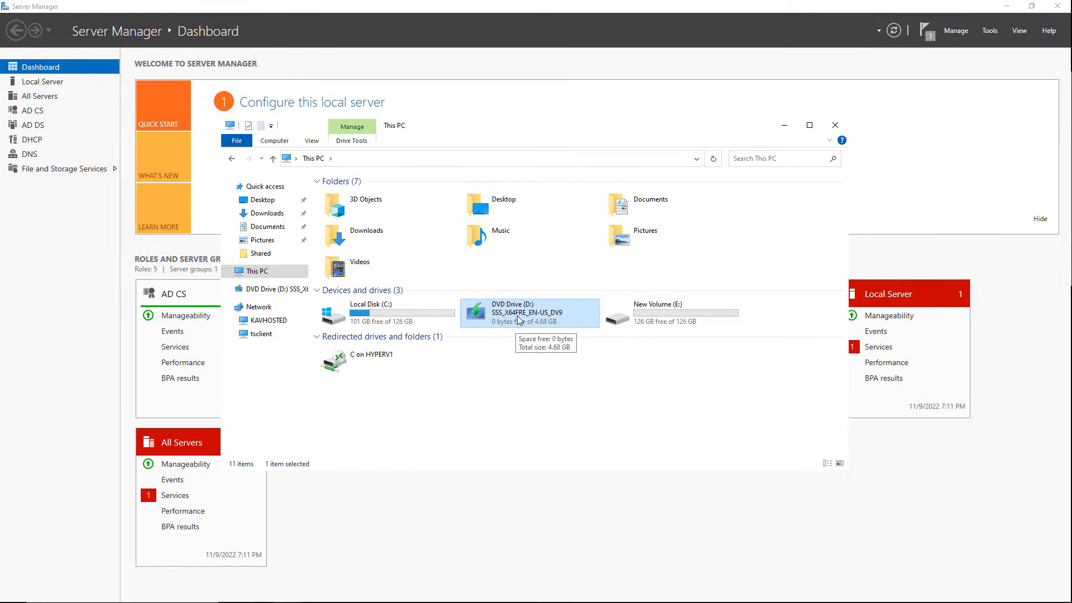
mouse_move(523, 322)
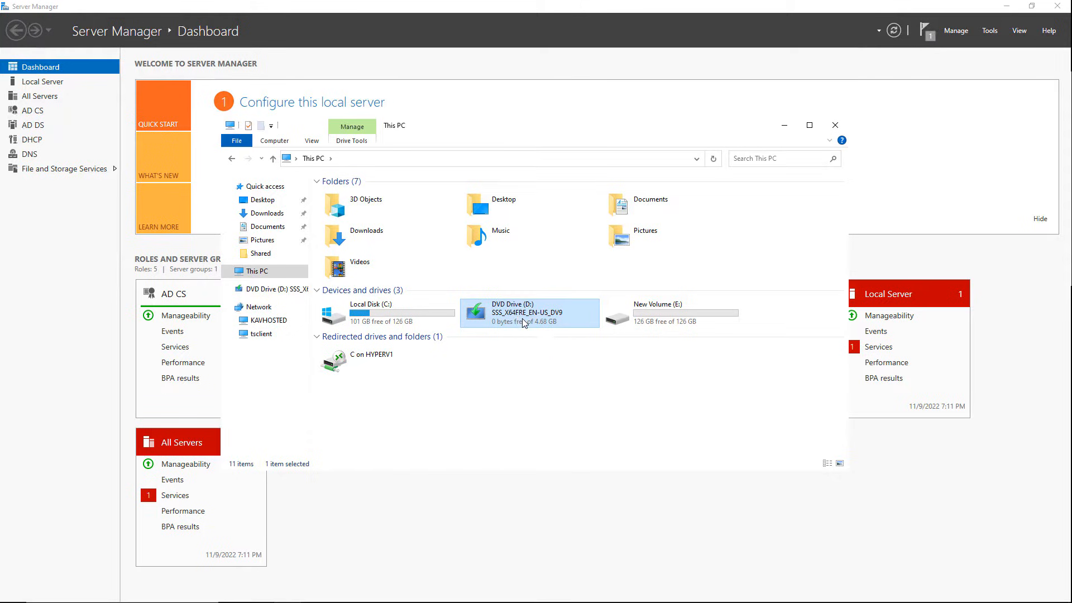
- Browse the installation DVD Drive (D:) showing boot, efi, sources and setup
double_click(528, 313)
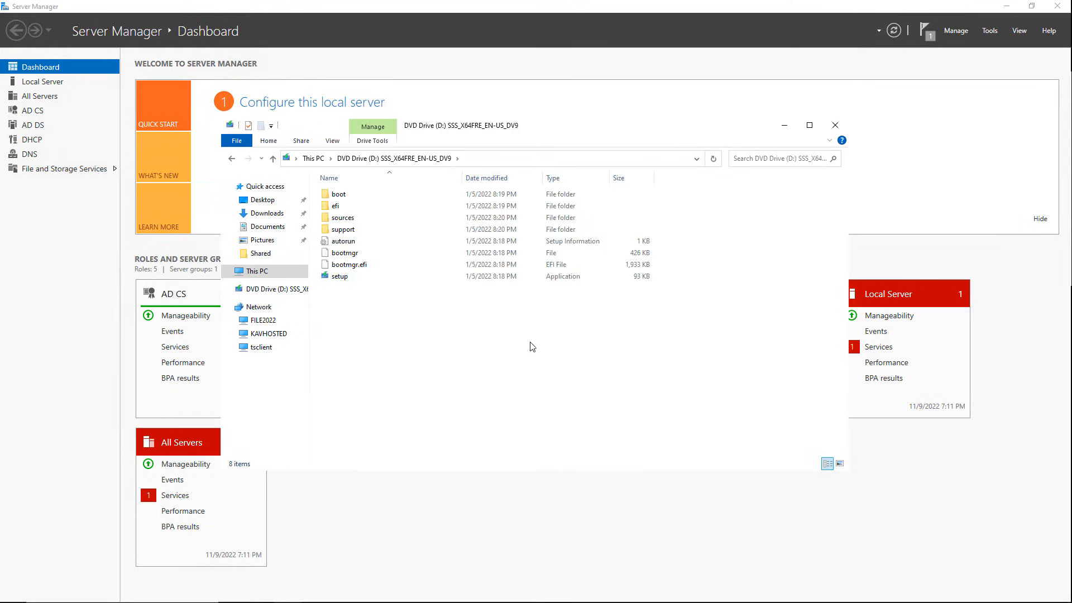
mouse_move(810, 127)
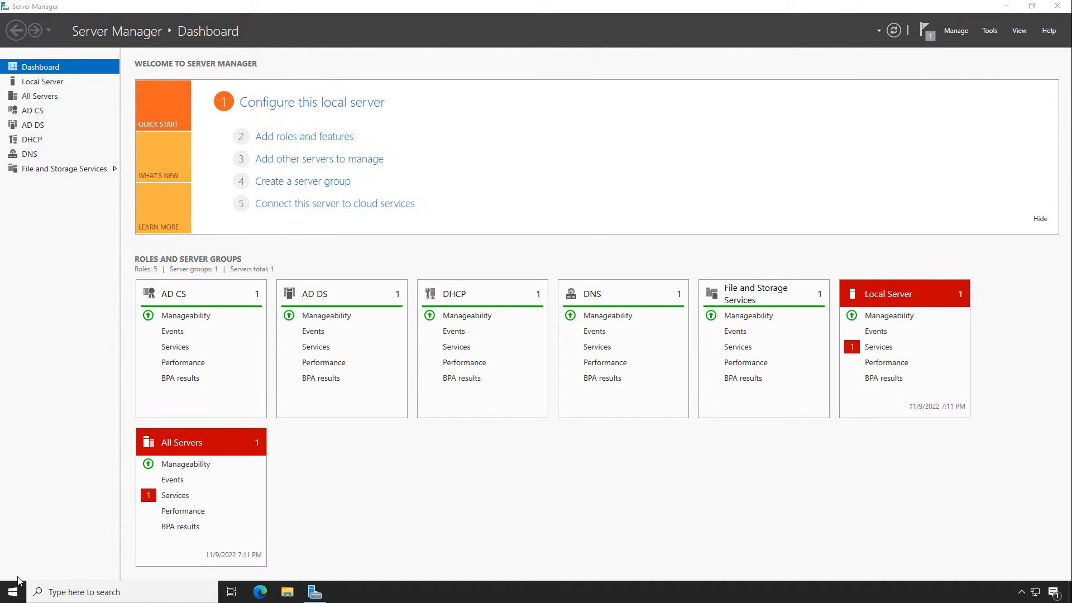
- Restart the server from the Start button's Shut down or sign out menu
right_click(10, 592)
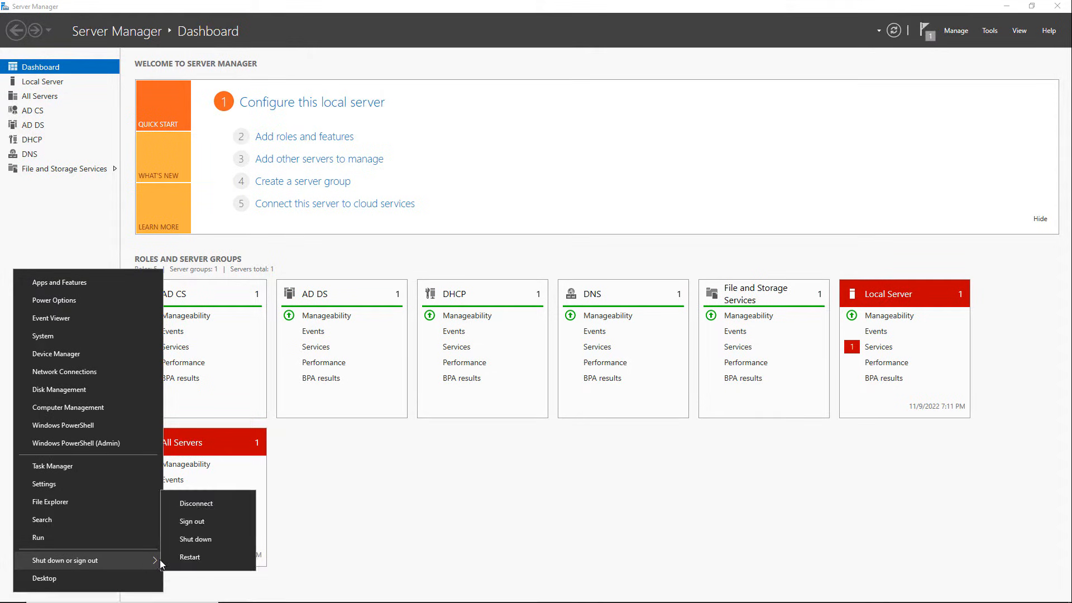
click(529, 477)
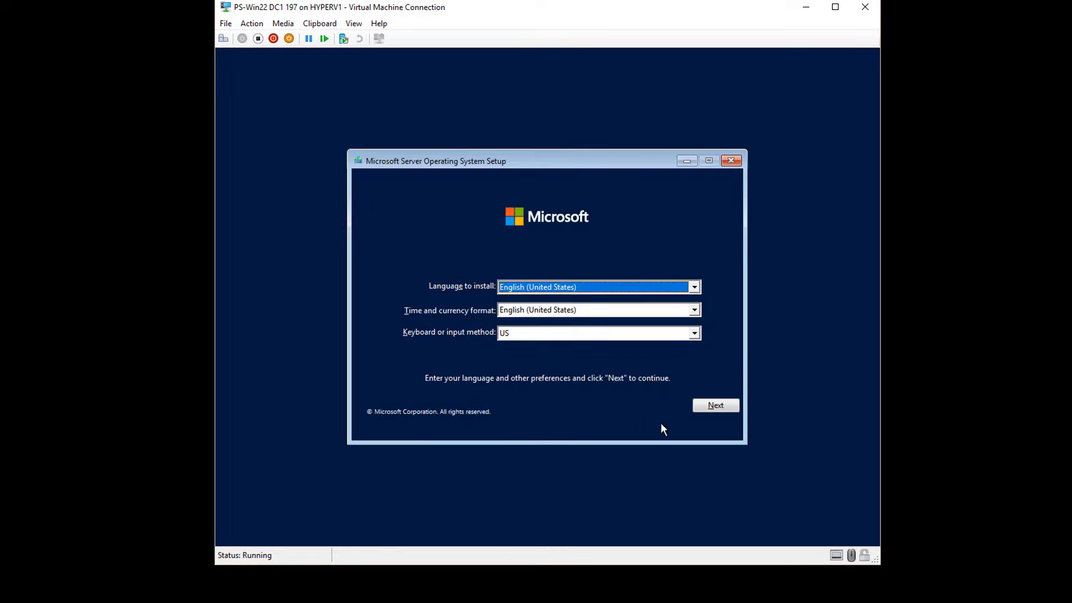
- Go through Next, Repair your computer and Troubleshoot to an administrator Command Prompt at X:\Sources
click(715, 404)
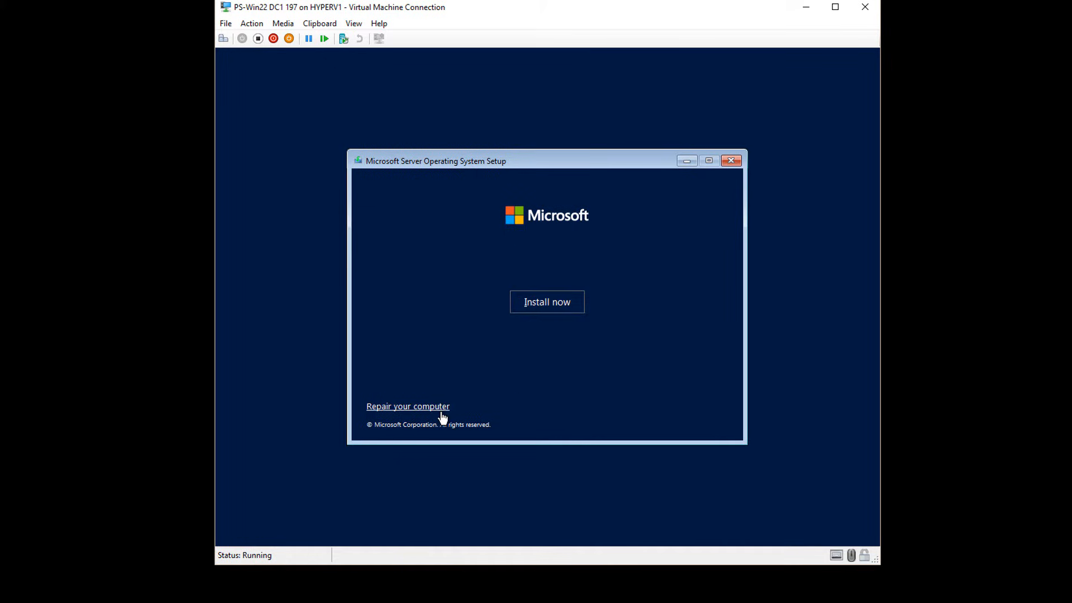
click(546, 301)
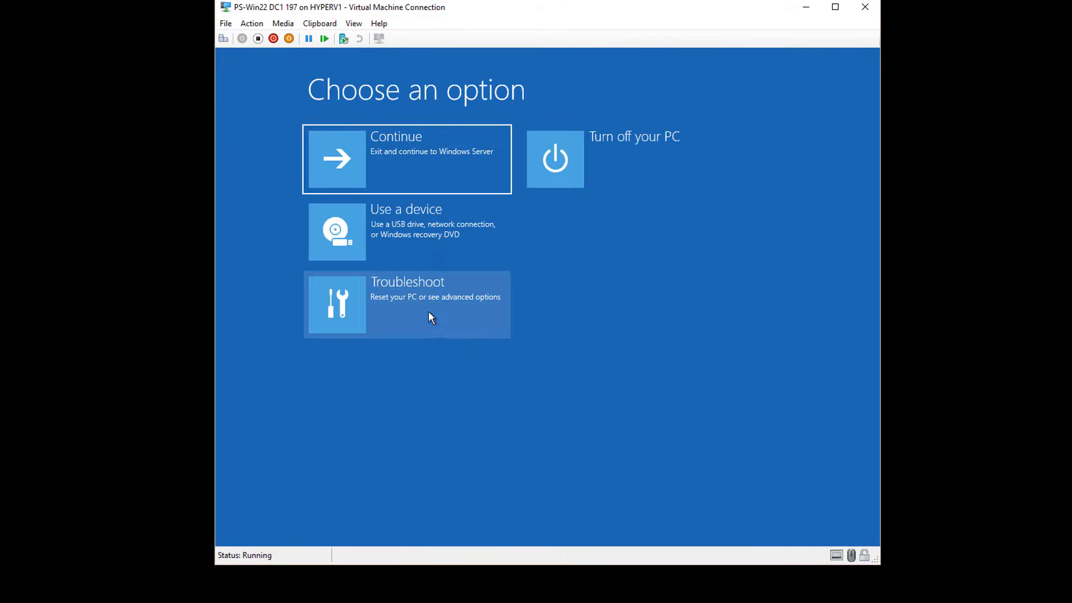
click(406, 304)
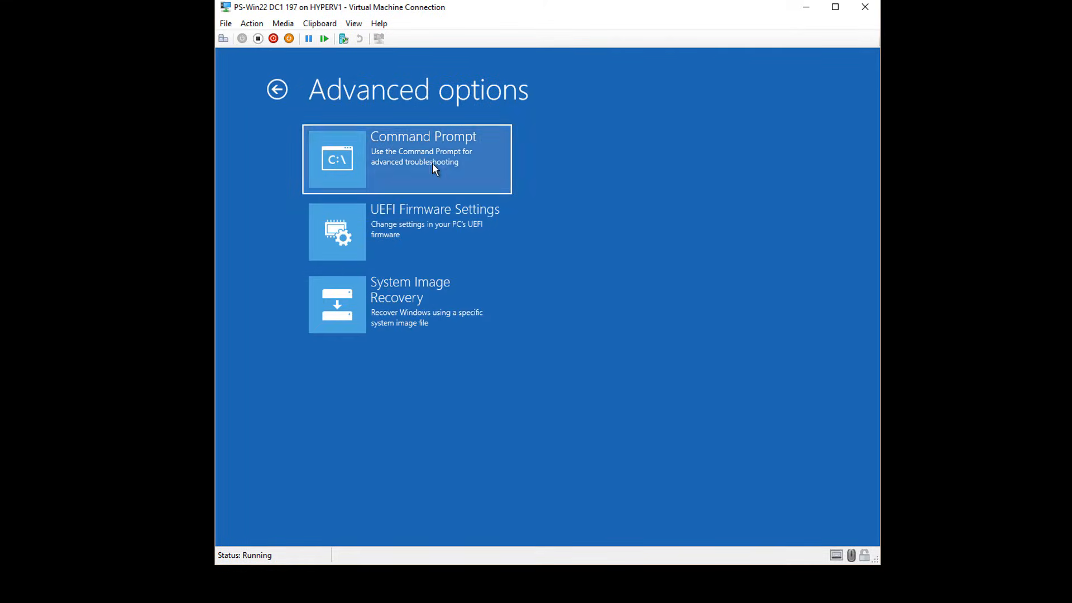
click(406, 158)
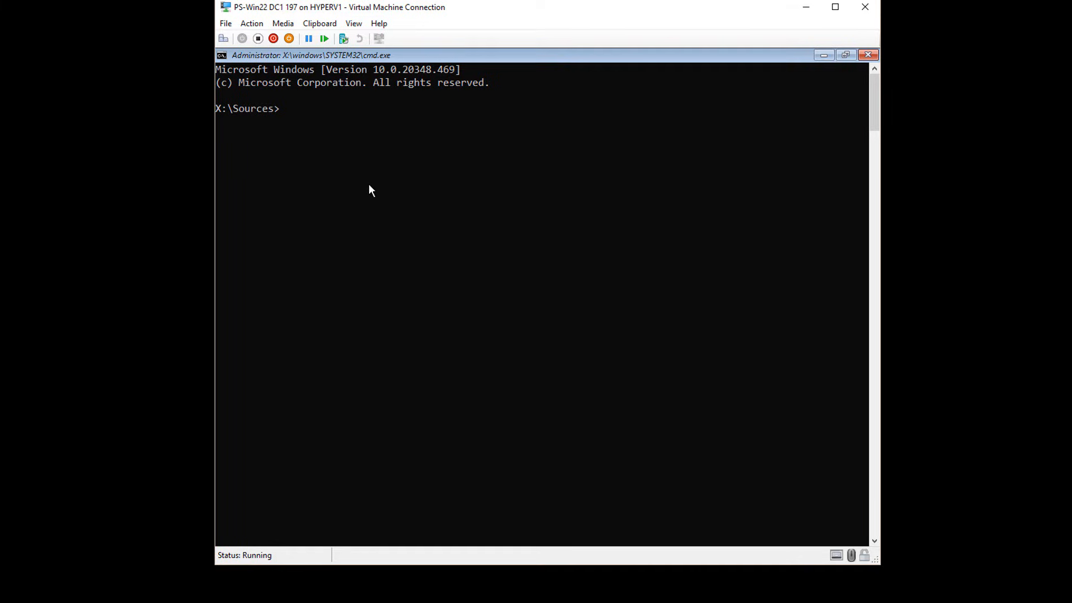
- List drive D (Test.txt), drive C and C:\Users, then return to C:\ root
text(d)
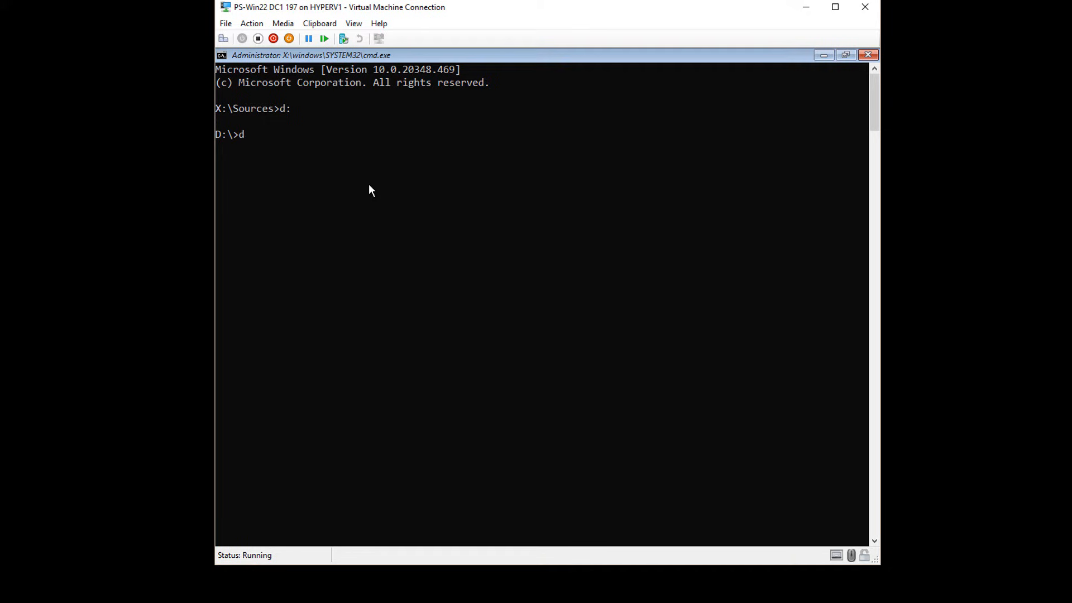
text(ir)
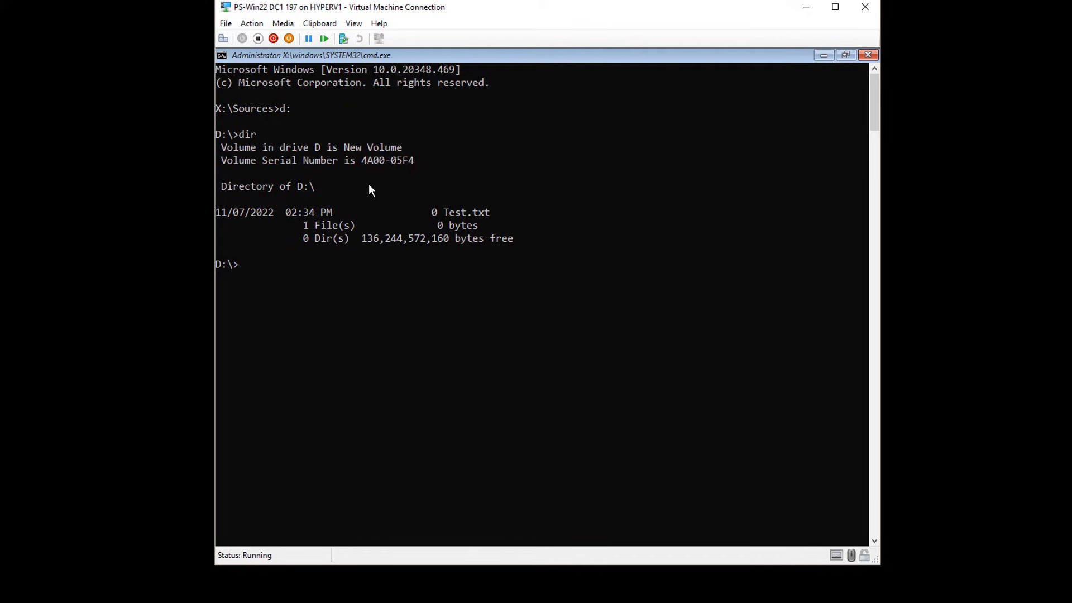
text(c:)
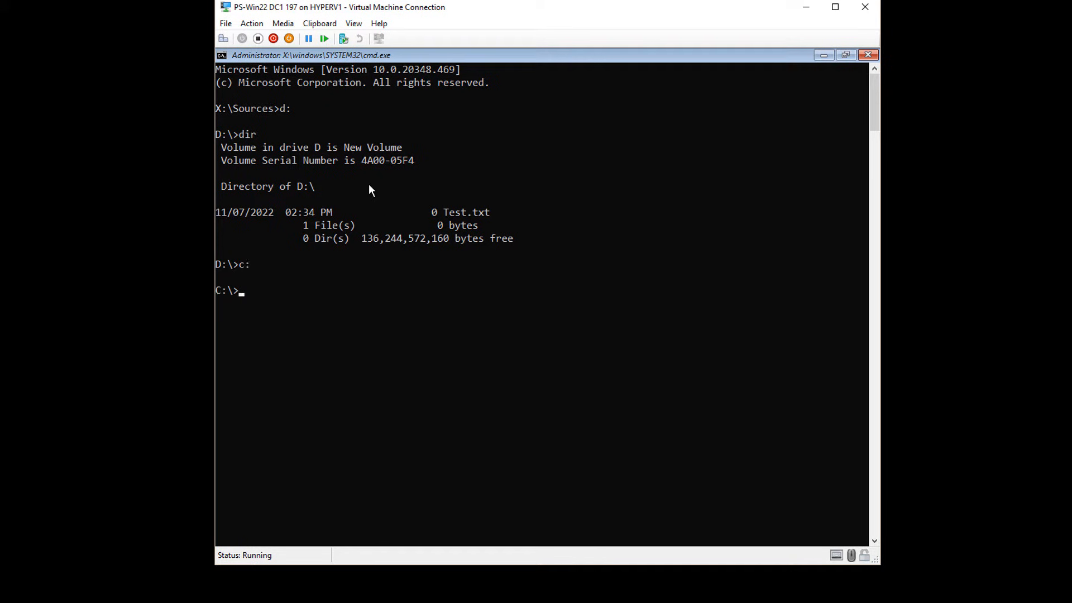
text(dir)
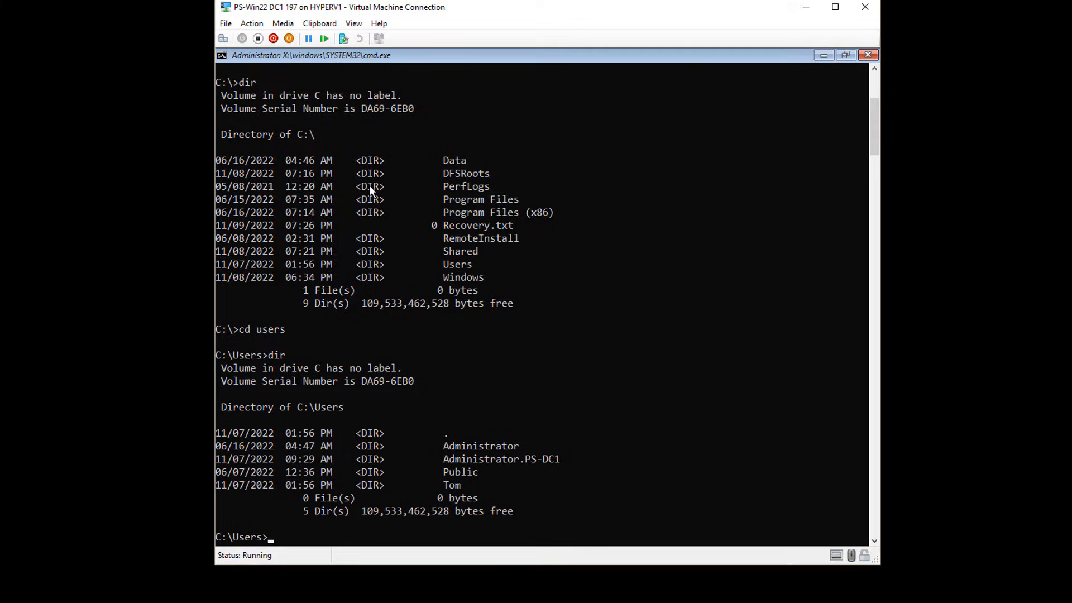
text(cd \)
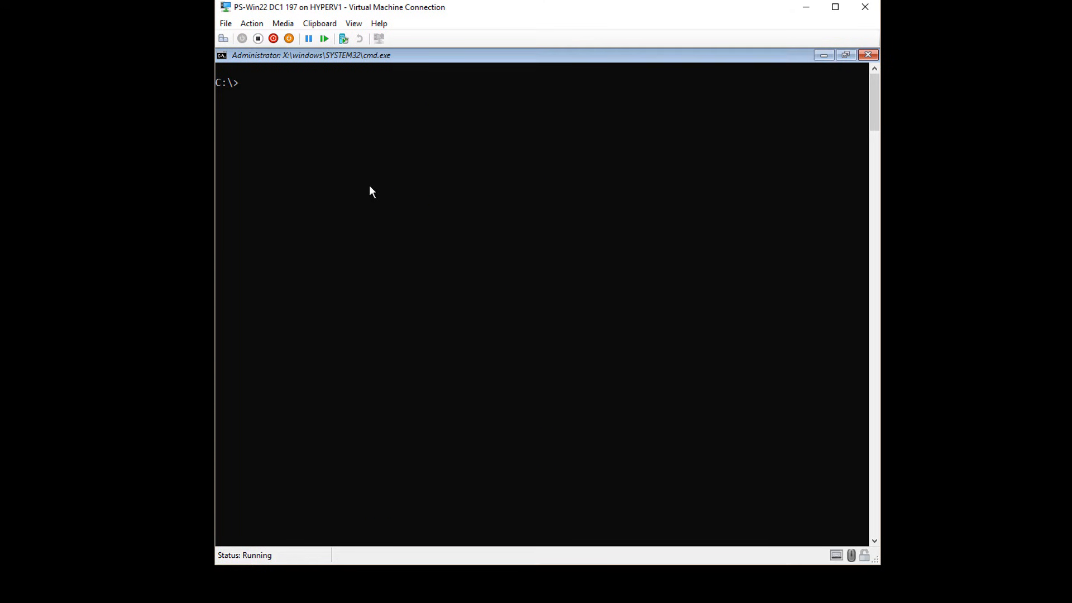
- In C:\Windows\System32, rename utilman.exe to utilamn.old
text(cd windows)
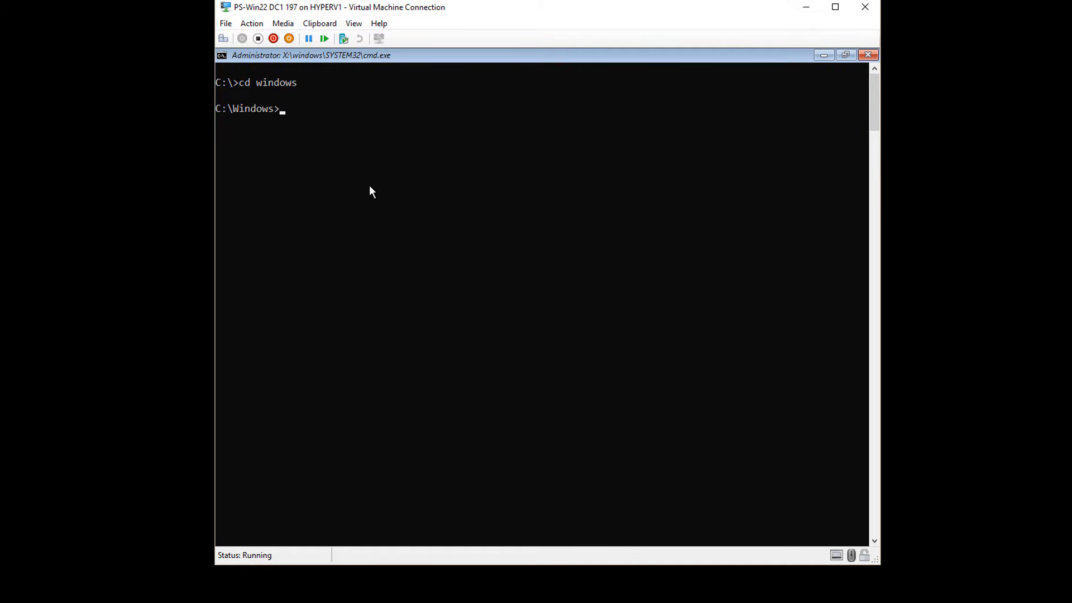
text(cd)
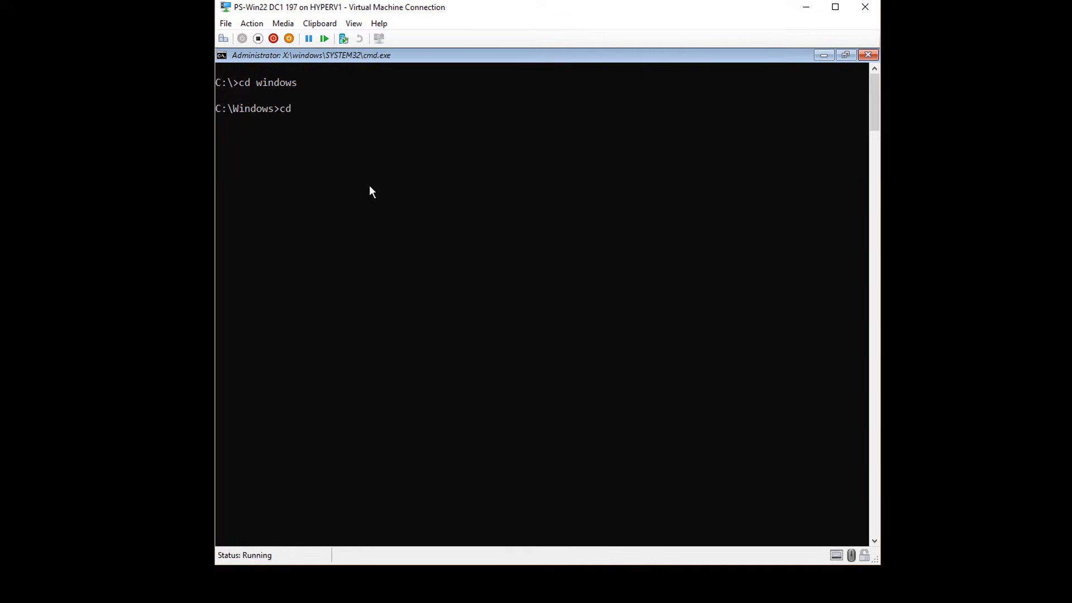
text(system32)
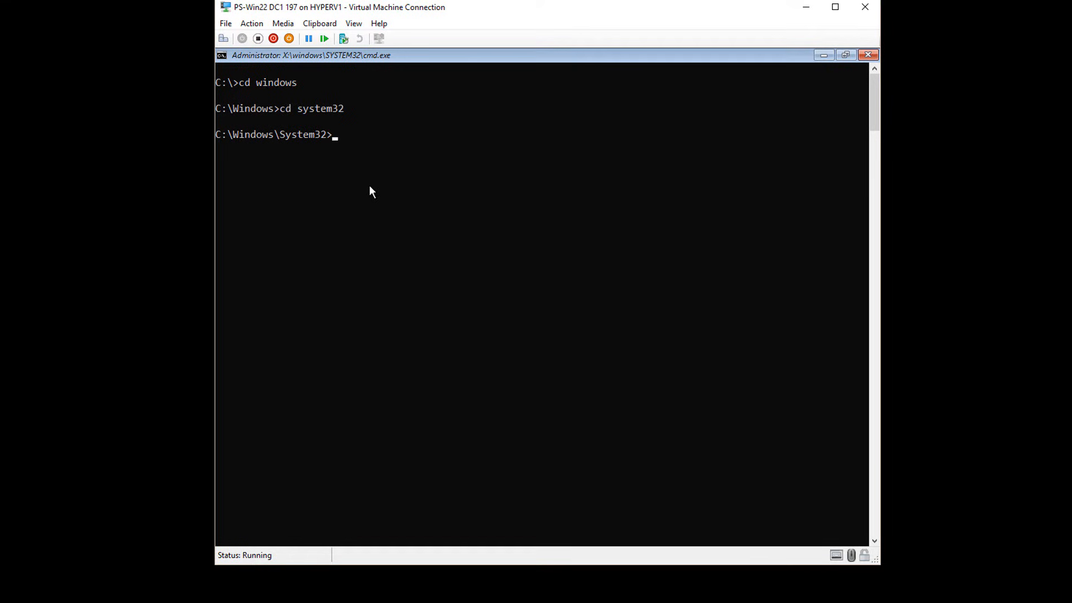
text(rename util)
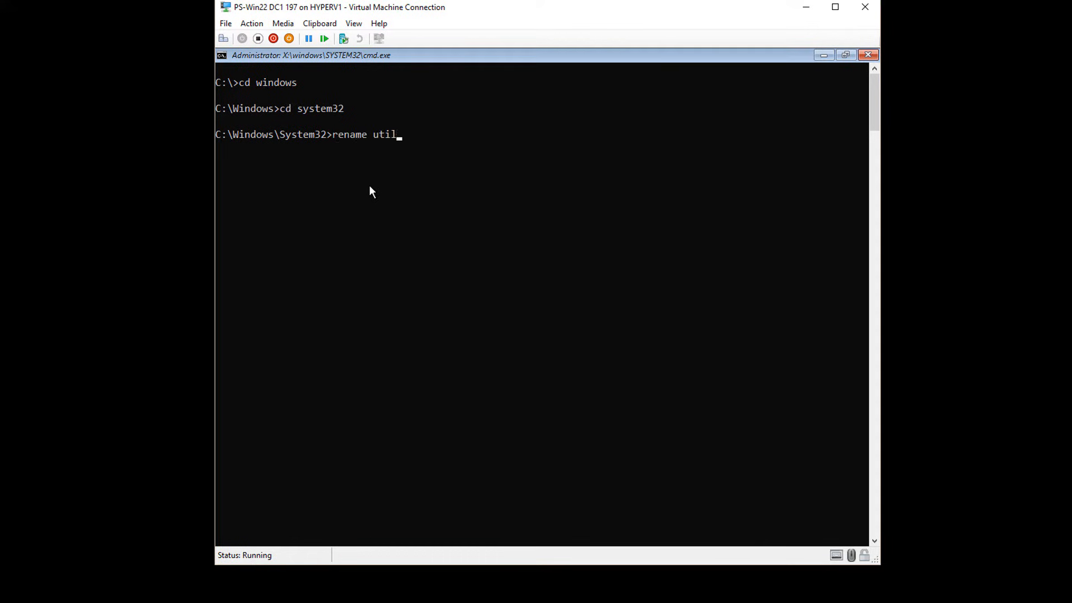
text(man.exe)
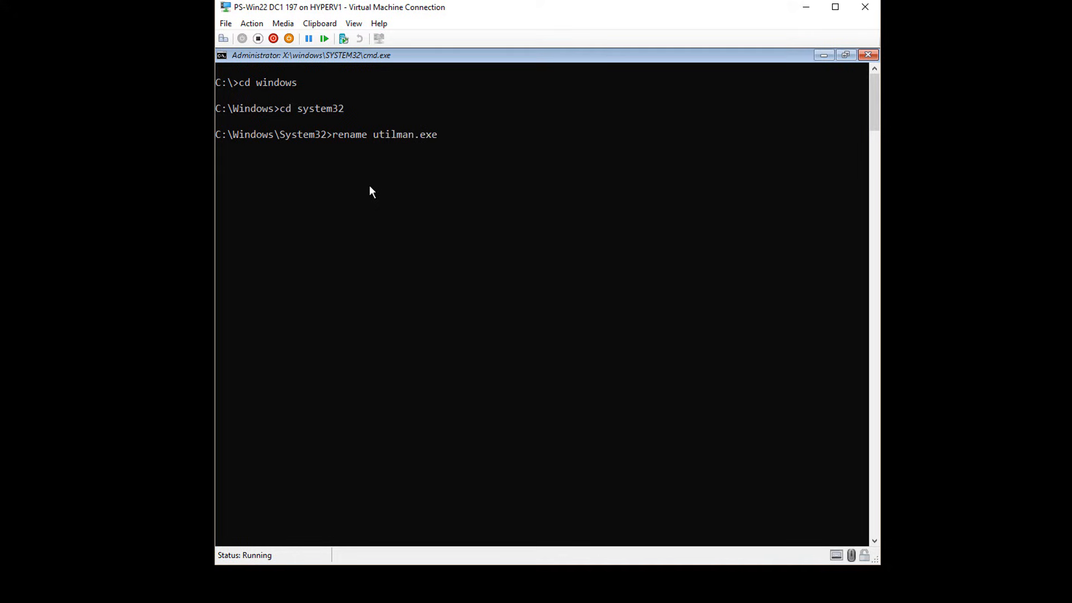
text(utilamn)
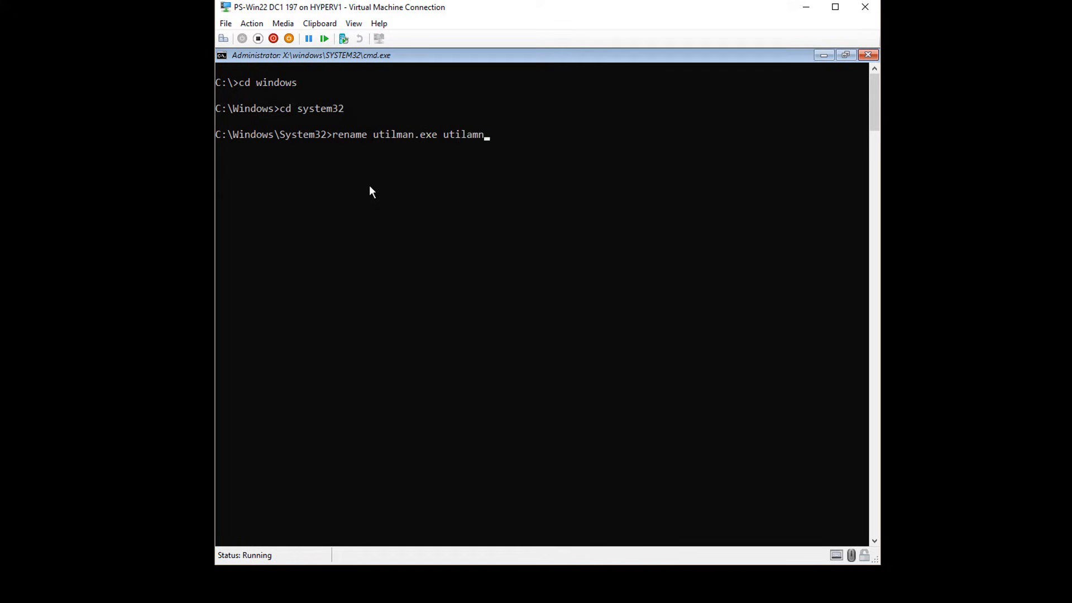
text(.old)
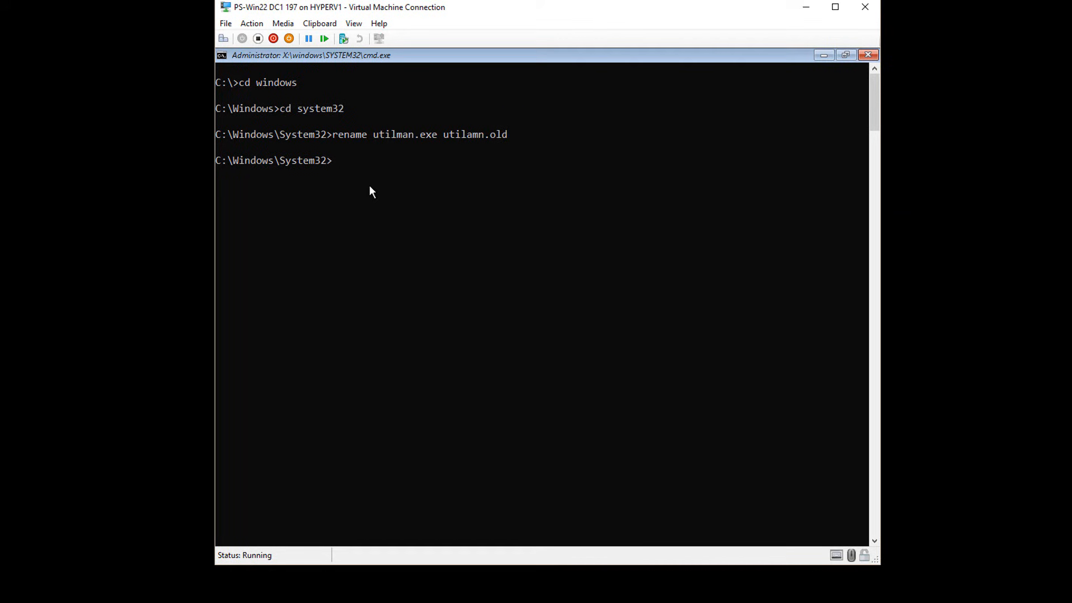
- Copy cmd.exe to utilman.exe and verify both with dir cmd.exe and dir utilman
text(copy)
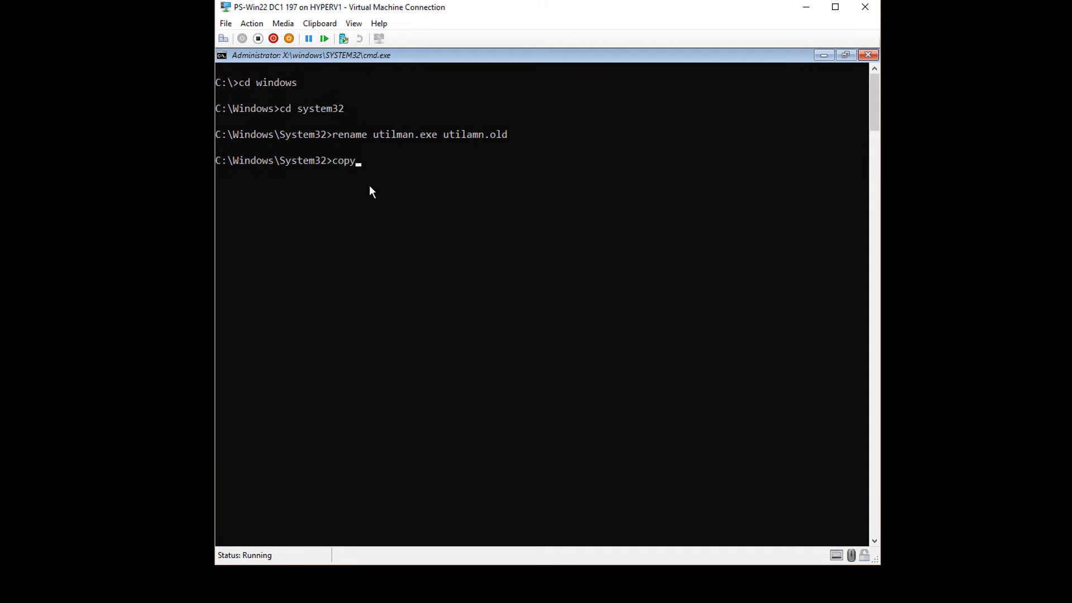
text(cmd.exe)
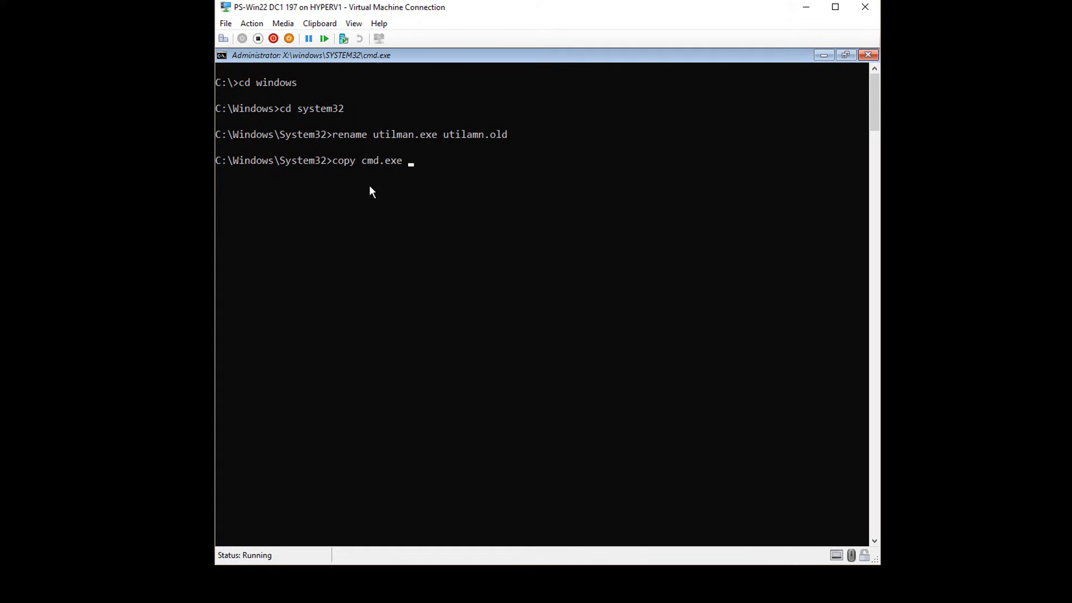
text(utilman.exe)
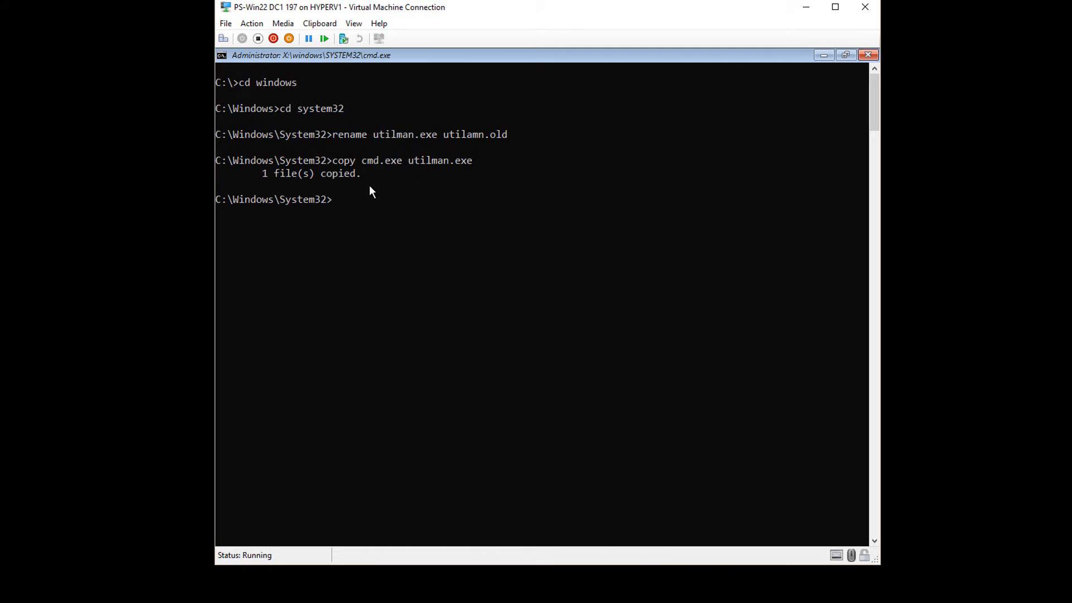
text(dir cmd.exe)
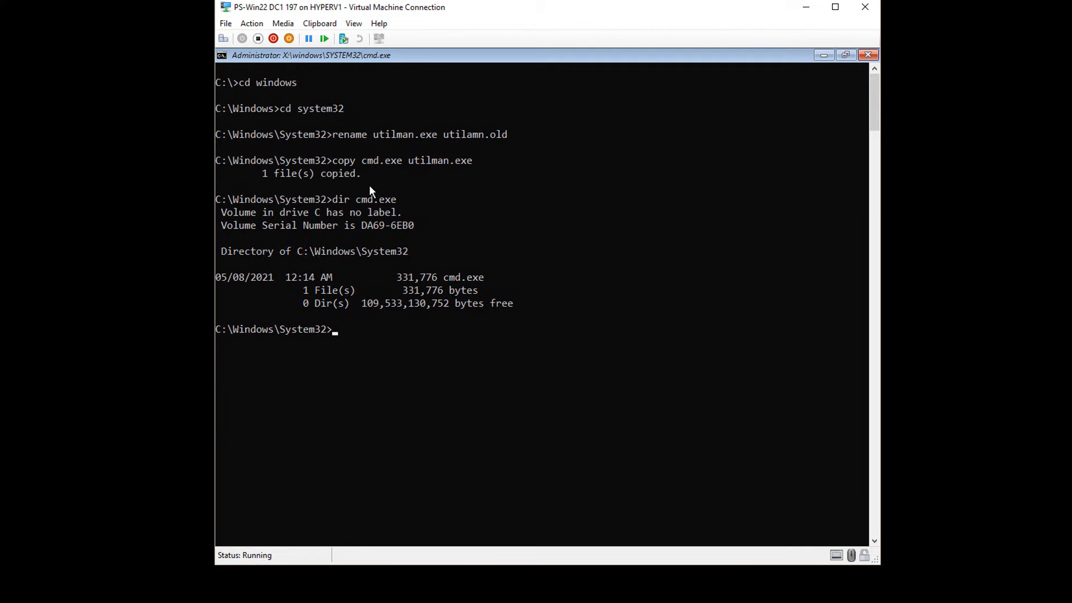
text(dir)
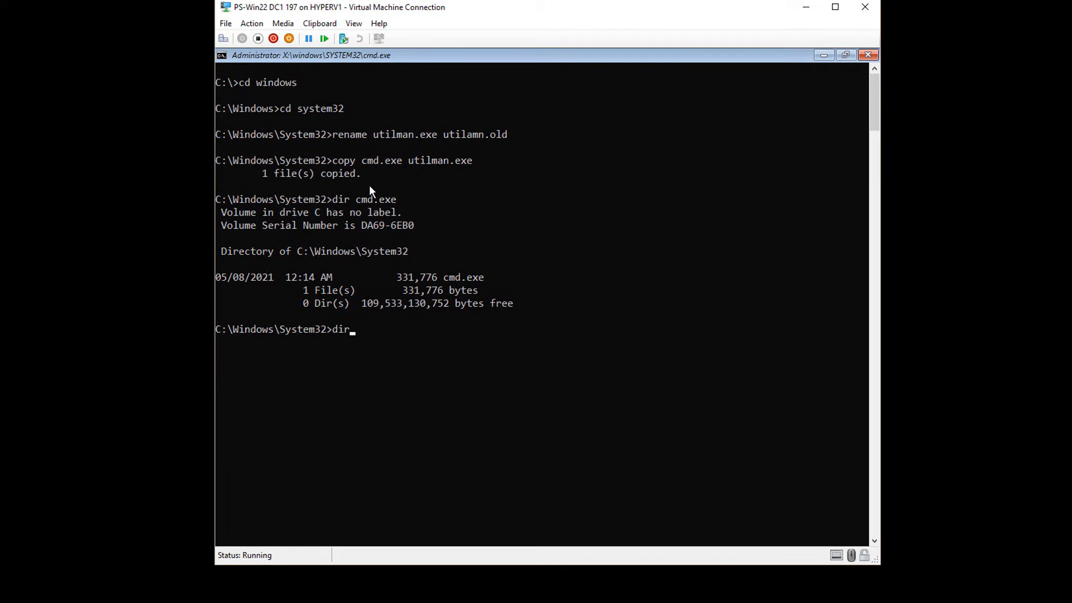
text(utilman)
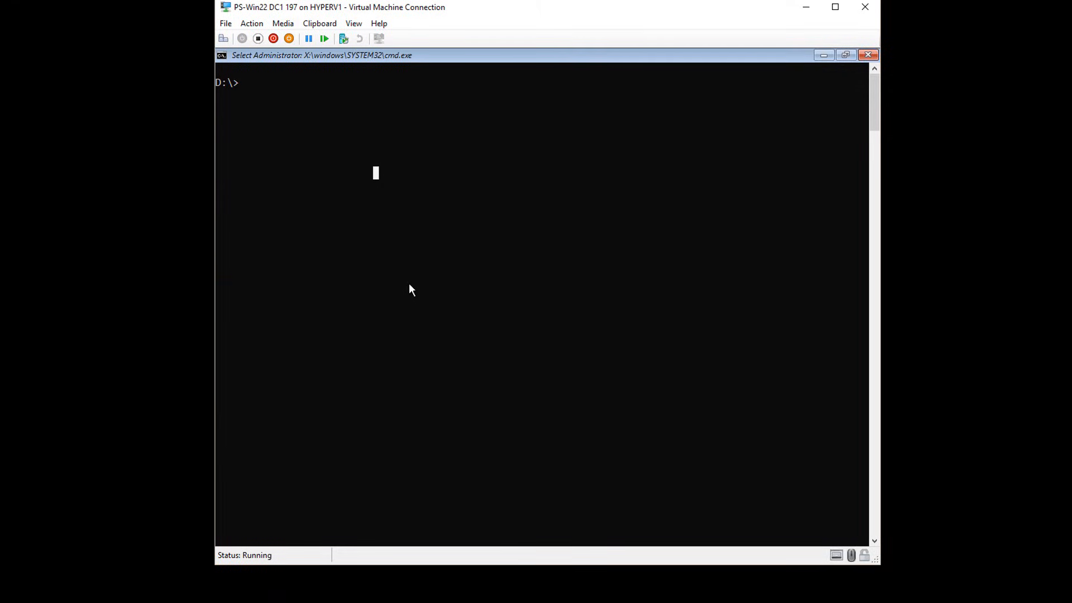
- Set the boot manager timeout to 15 with bcdedit /set {bootmgr} timeout 15
text(bc)
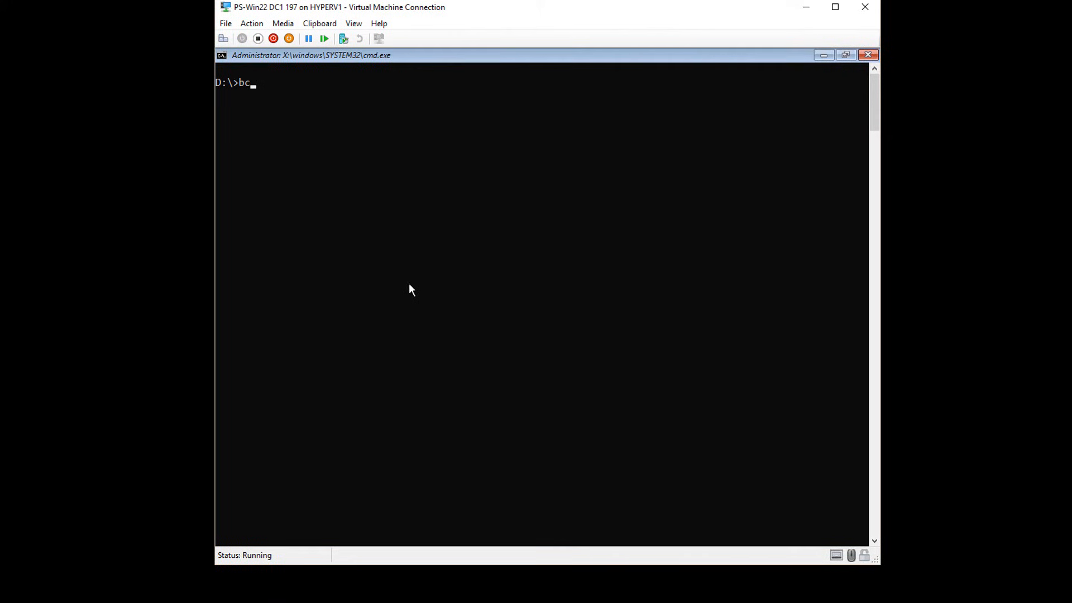
text(edit)
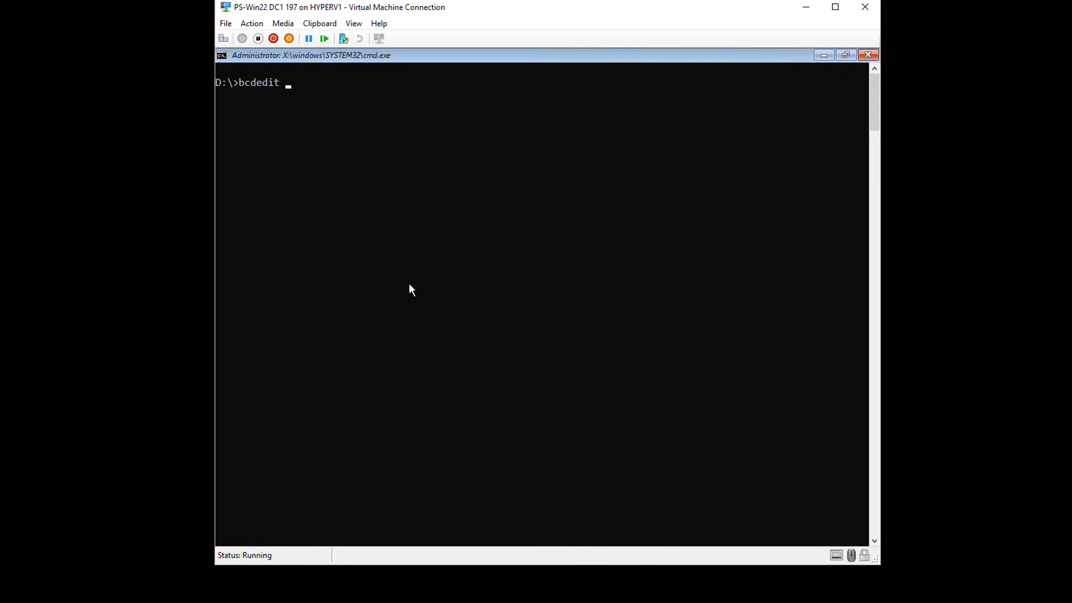
text(/set {)
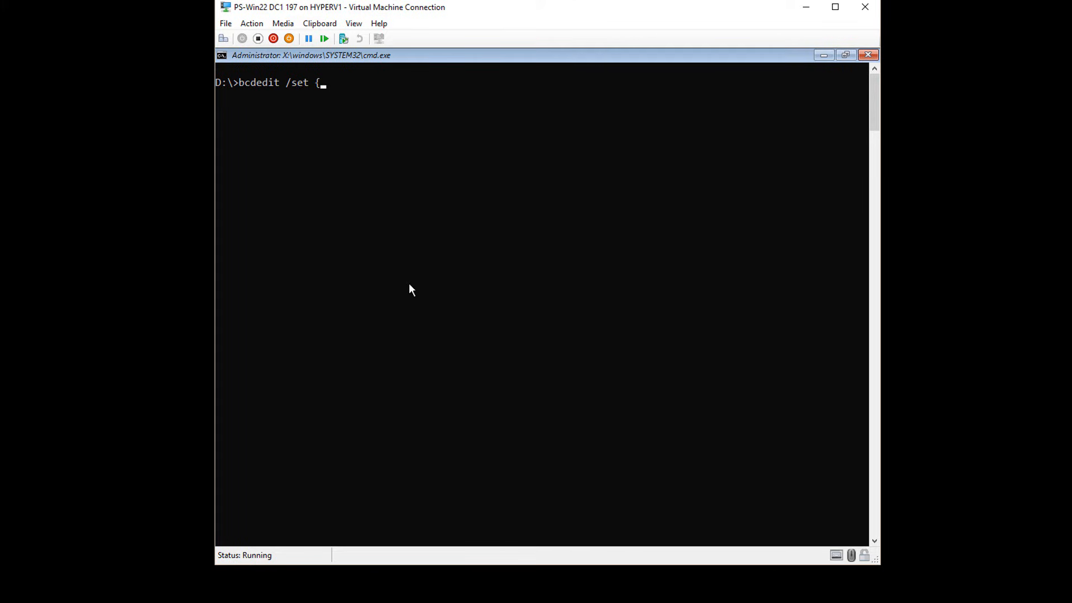
text(bootmgr)
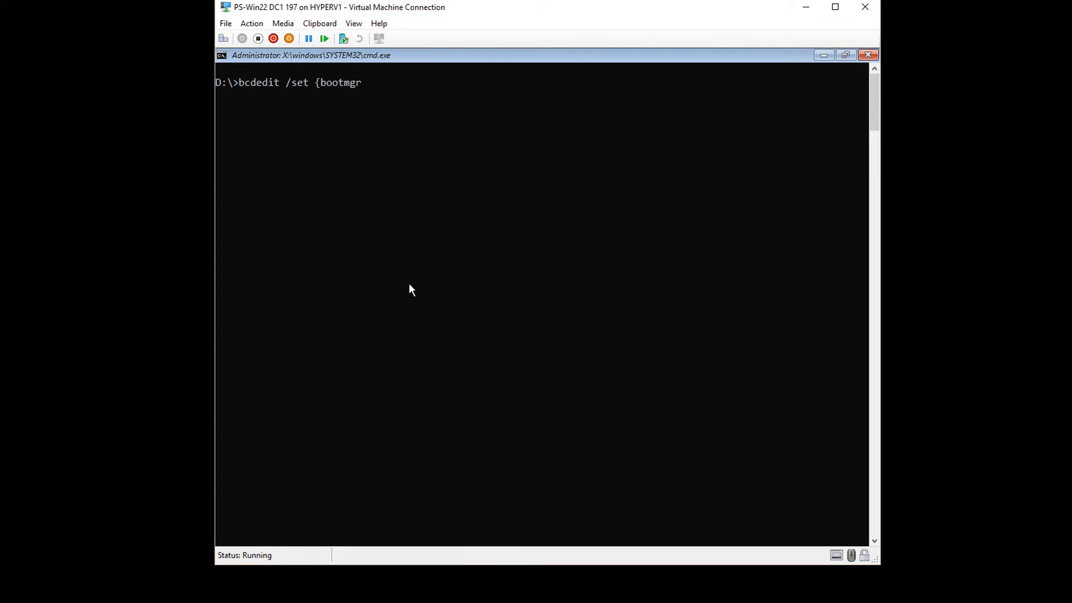
text(})
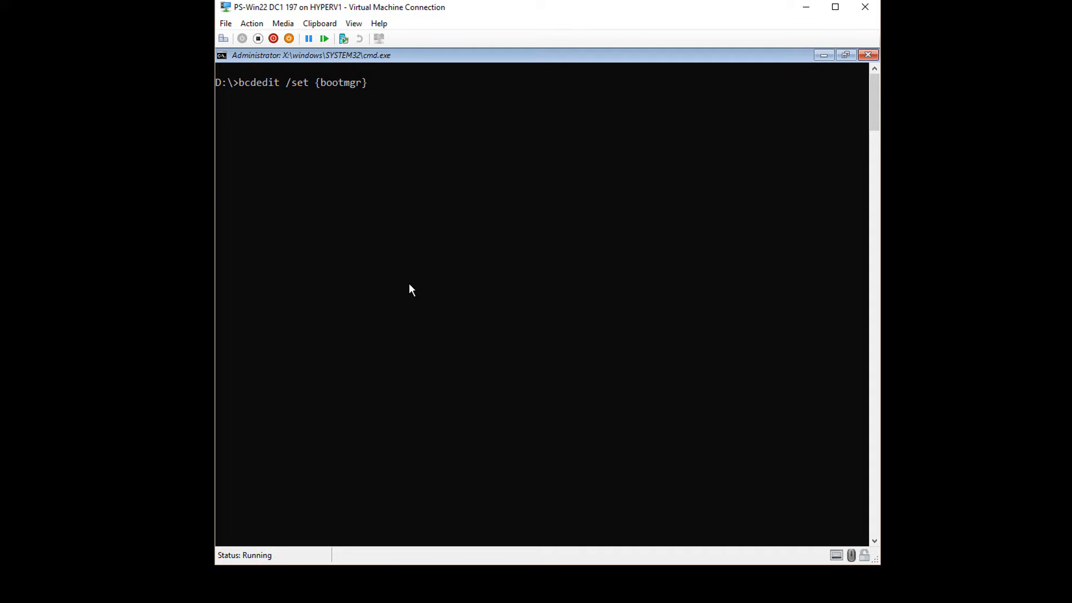
text(timeout)
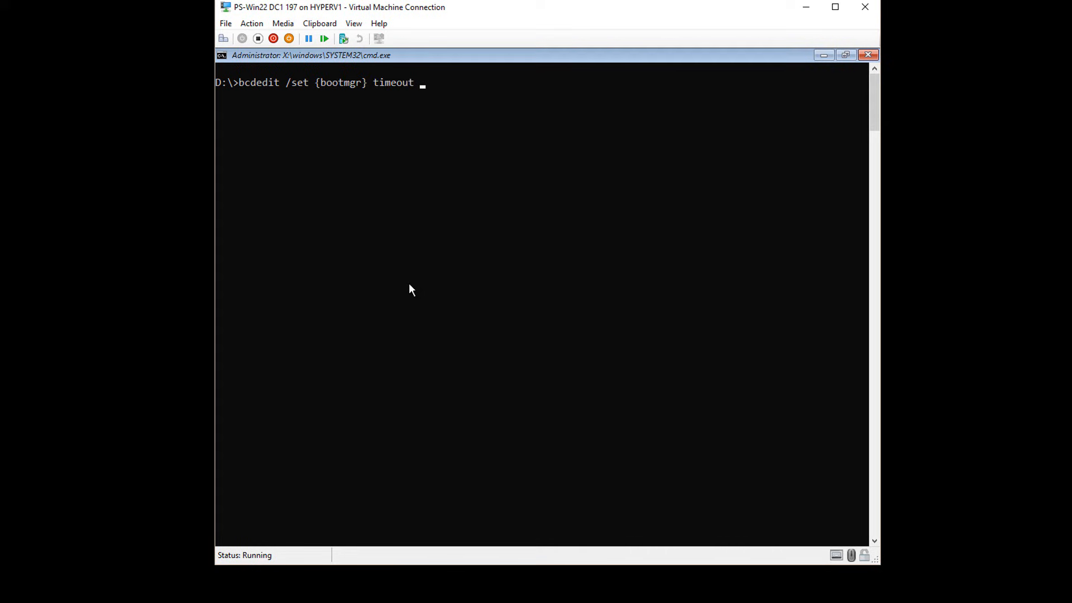
text(15)
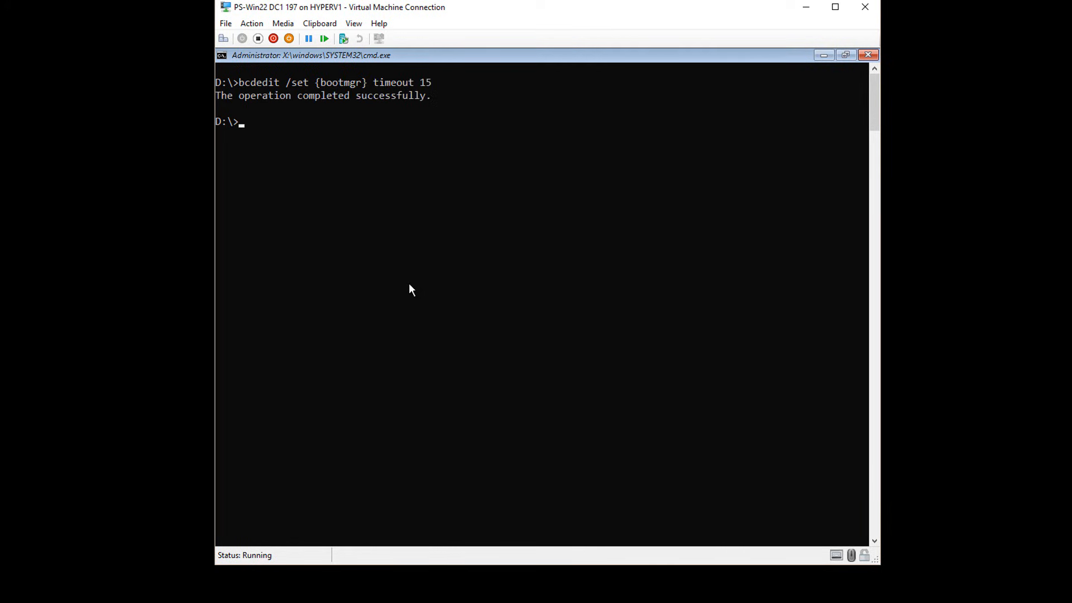
- Enable displaybootmenu yes on {bootmgr}, then exit the command prompt
text(bcdedit /set {bootmgr} timeou)
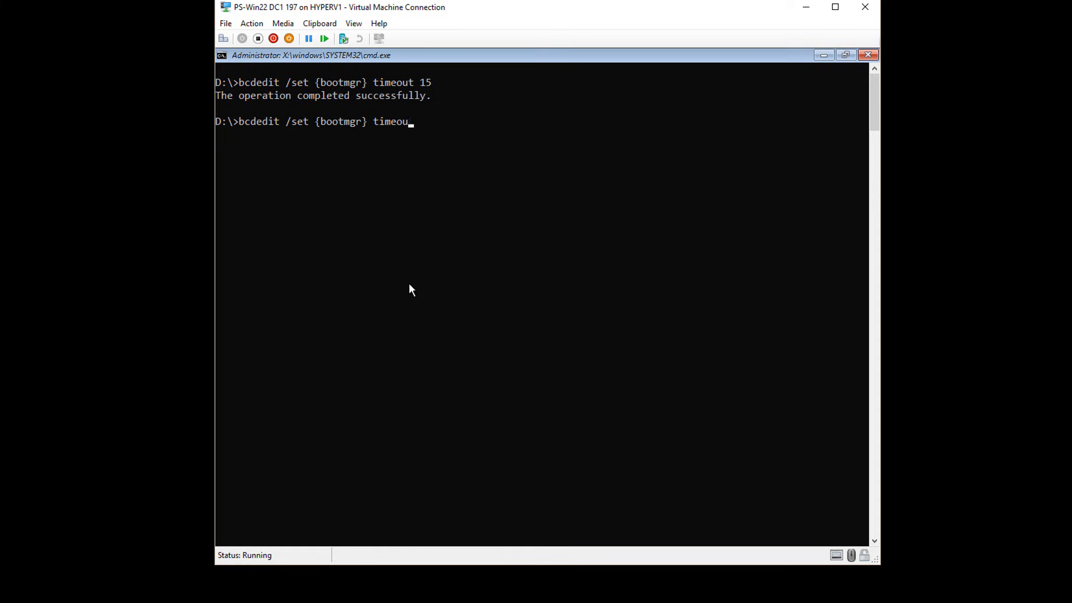
key(backspace)
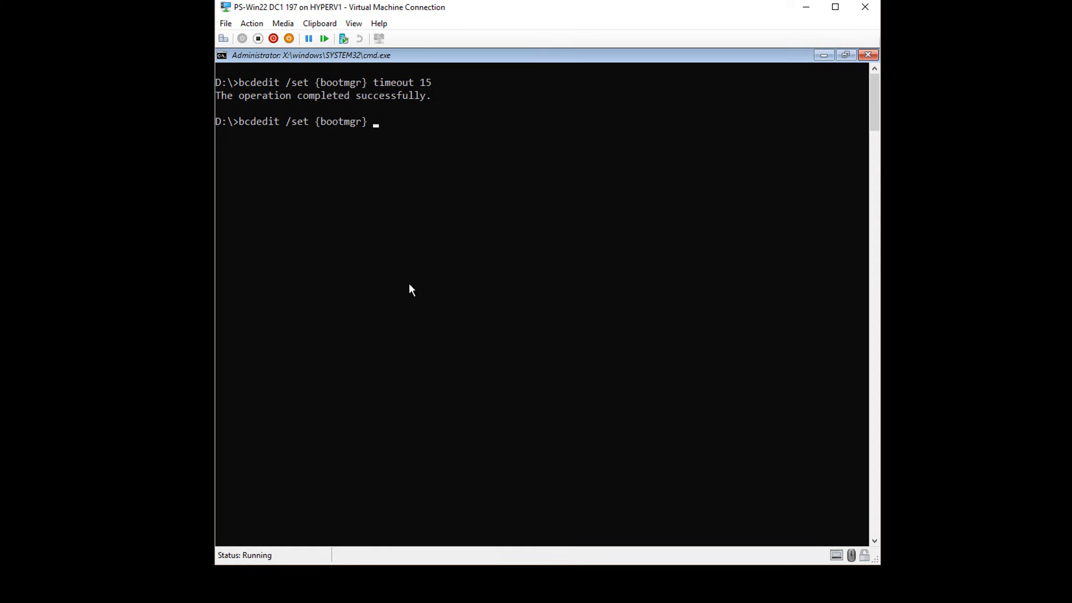
text(display)
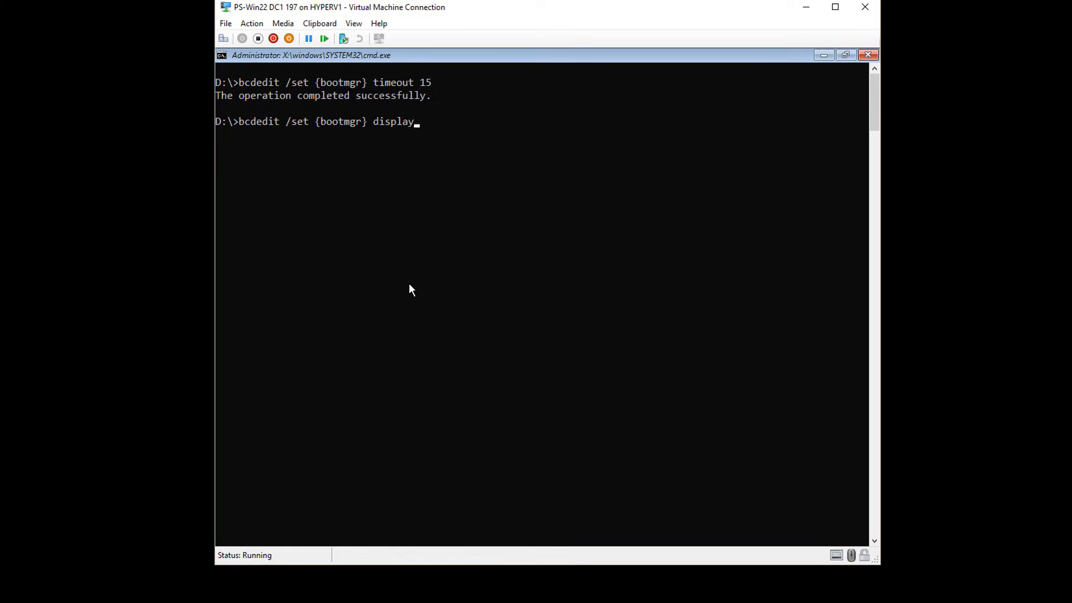
text(bootmenu yes)
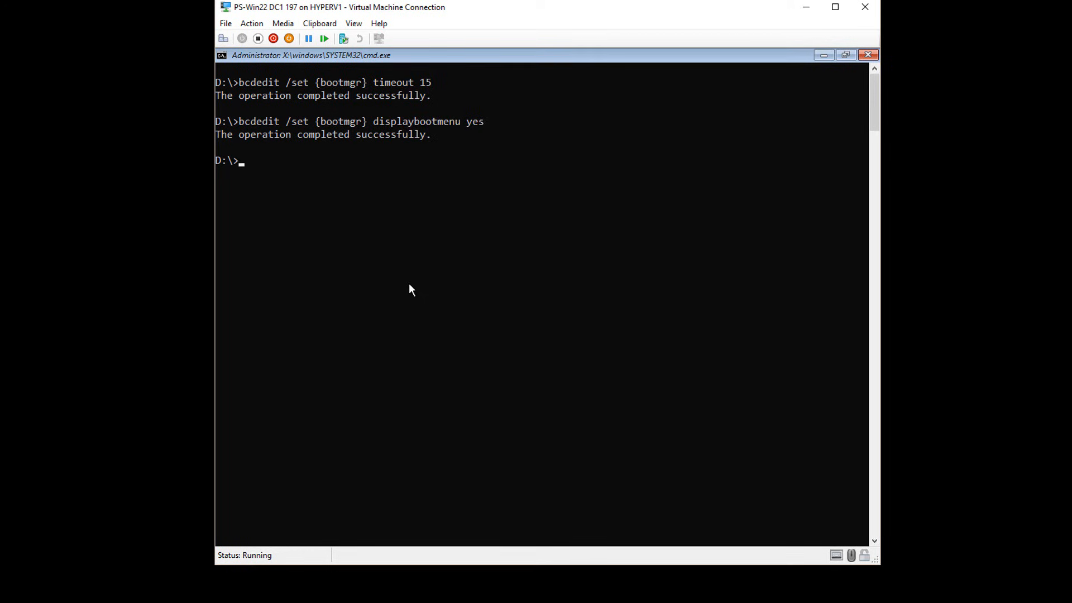
text(ex)
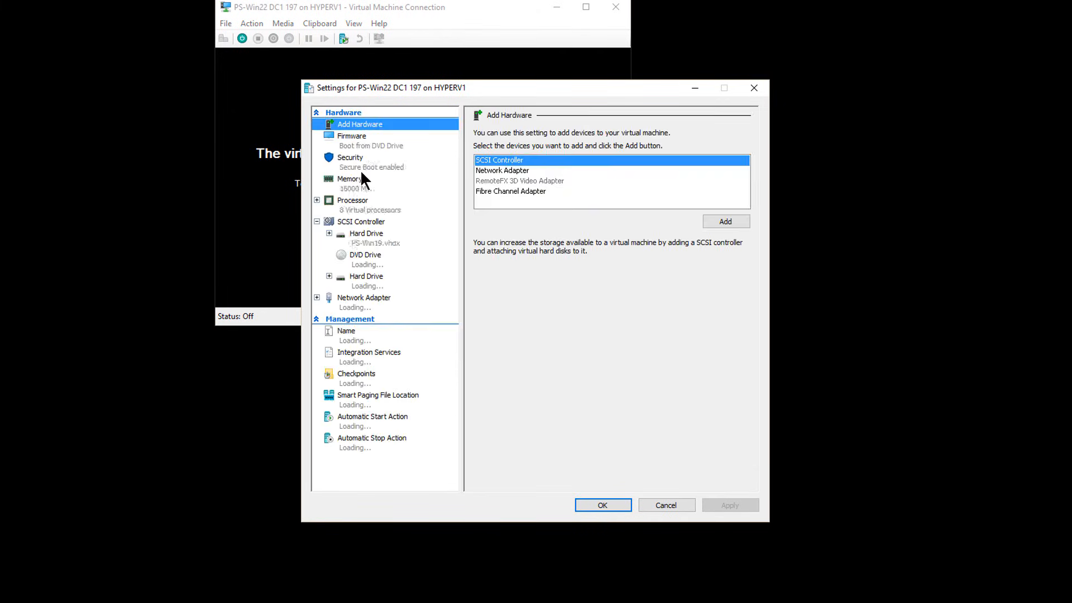
- Remove the Windows Server 2022 DVD drive under SCSI Controller and save with OK
click(355, 135)
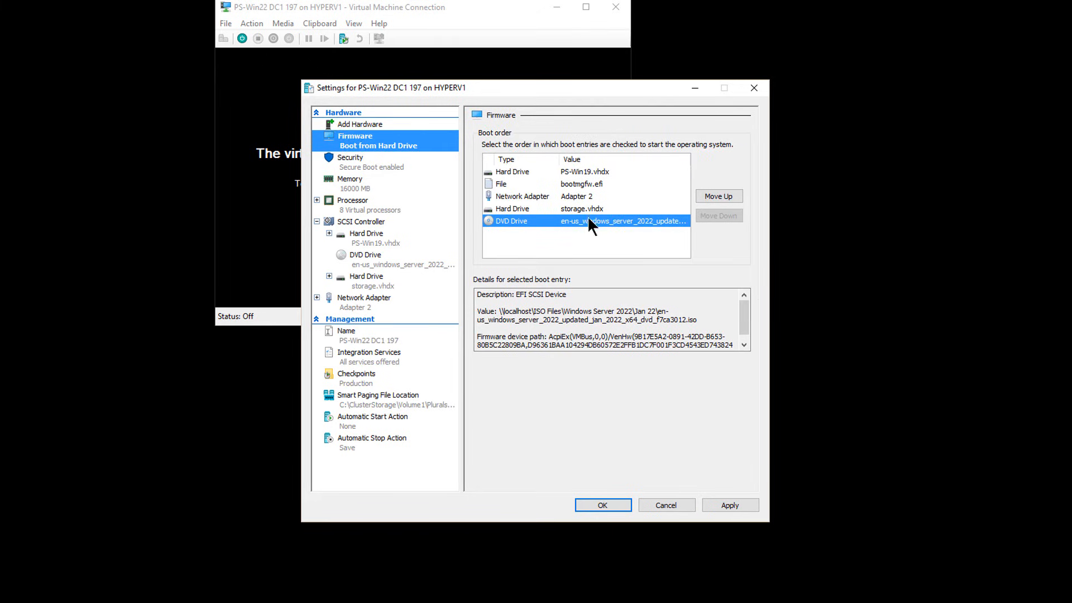
mouse_move(553, 231)
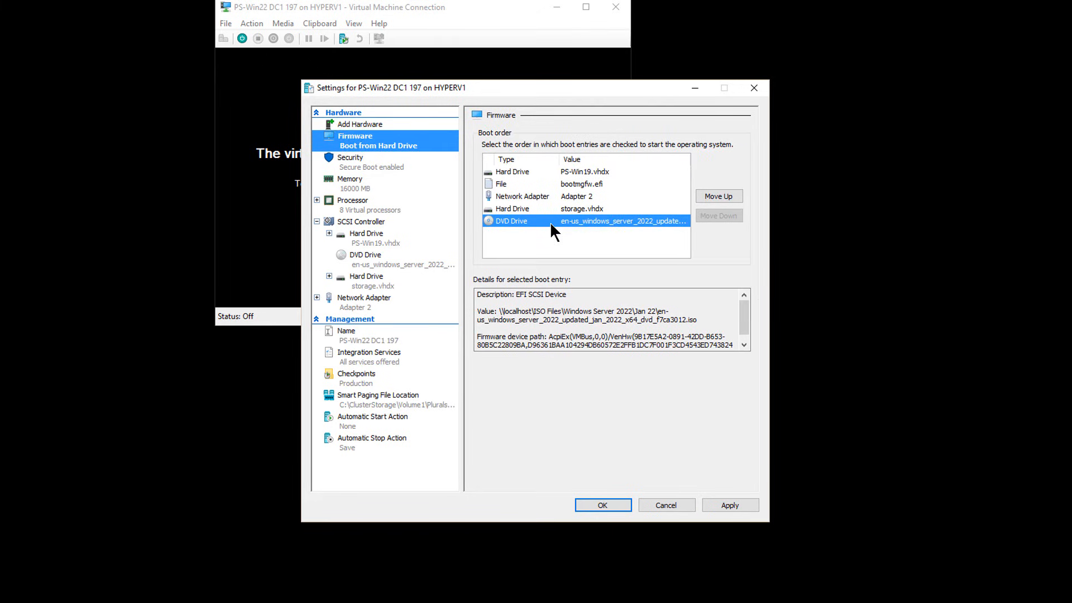
mouse_move(526, 180)
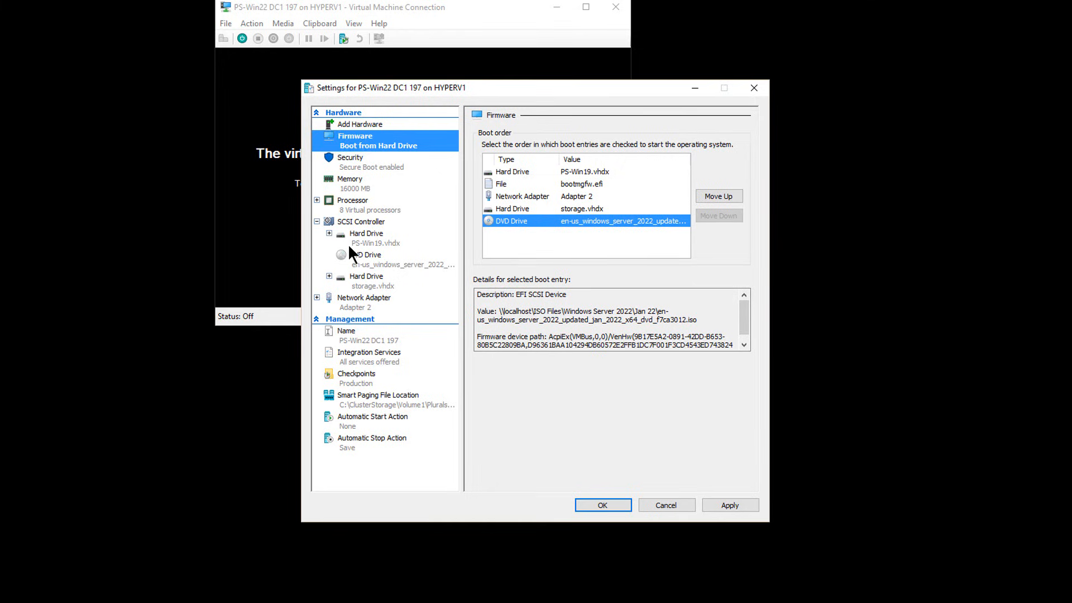
click(365, 259)
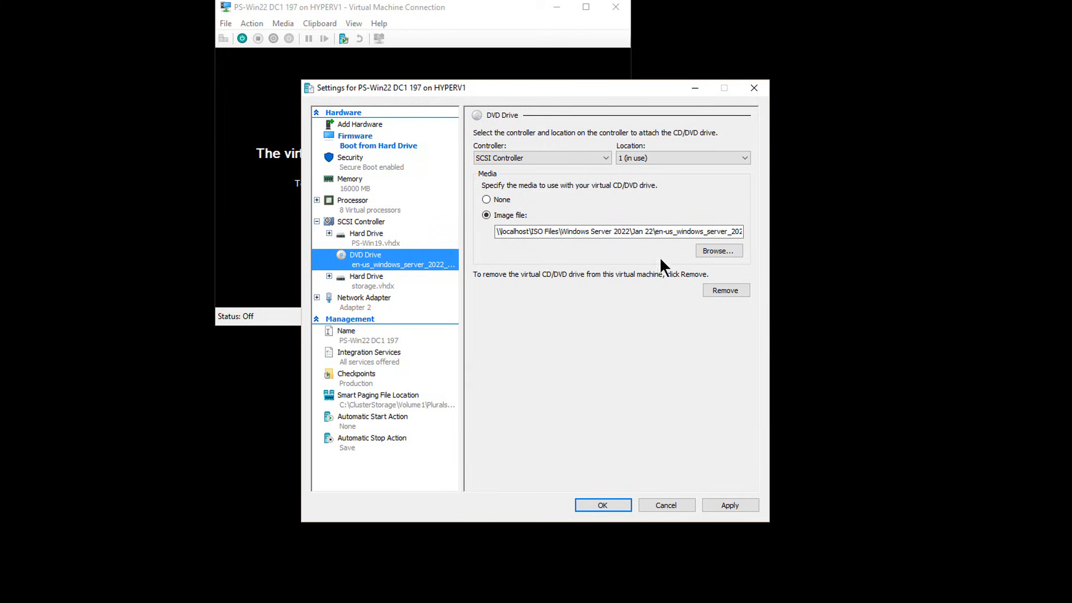
click(726, 290)
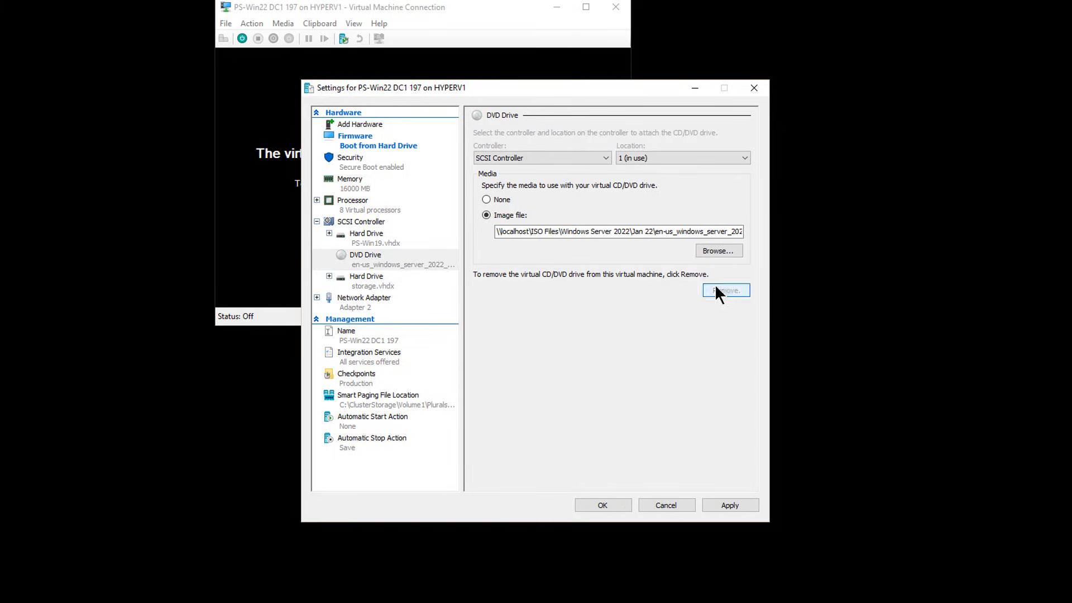
click(726, 290)
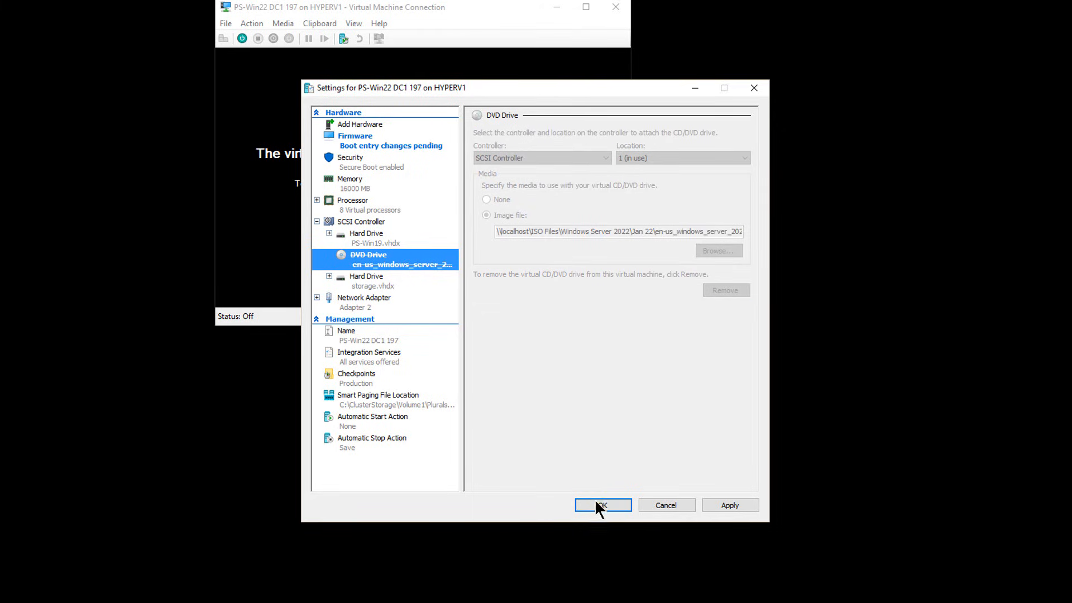
click(602, 504)
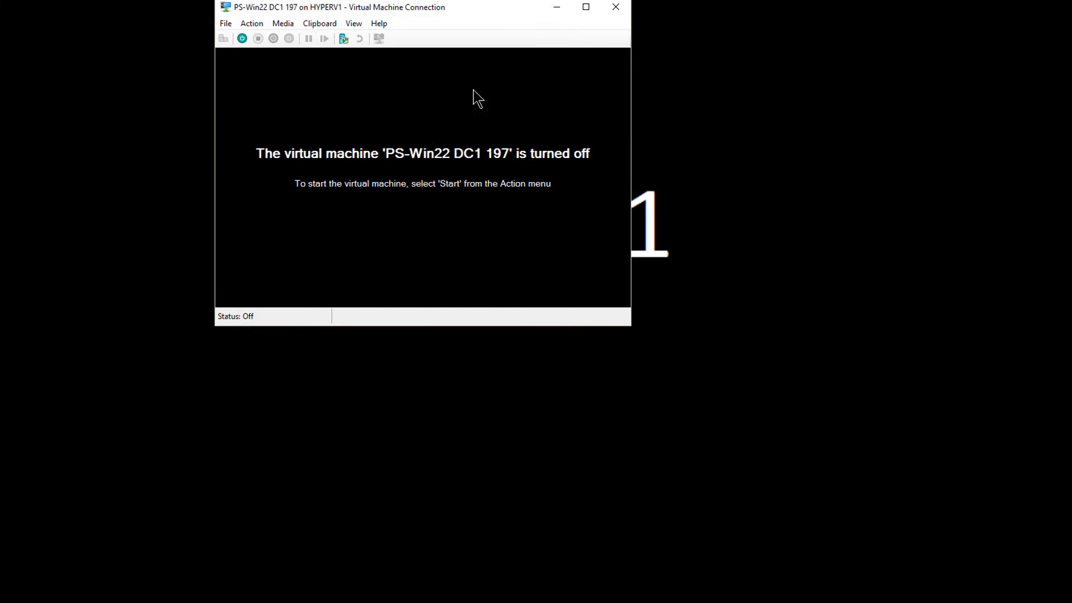
mouse_move(499, 16)
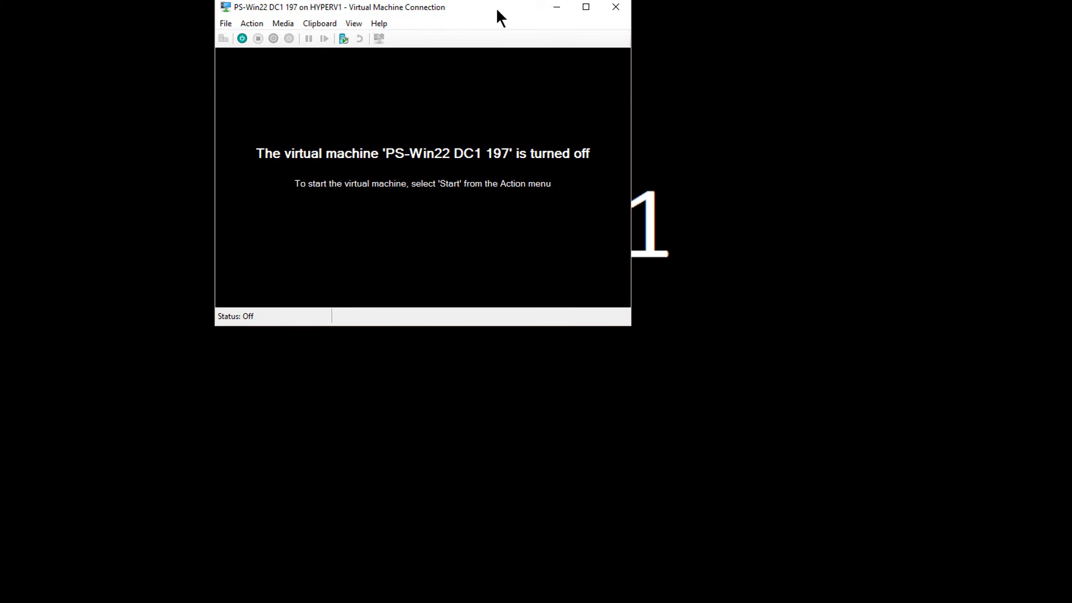
mouse_move(242, 38)
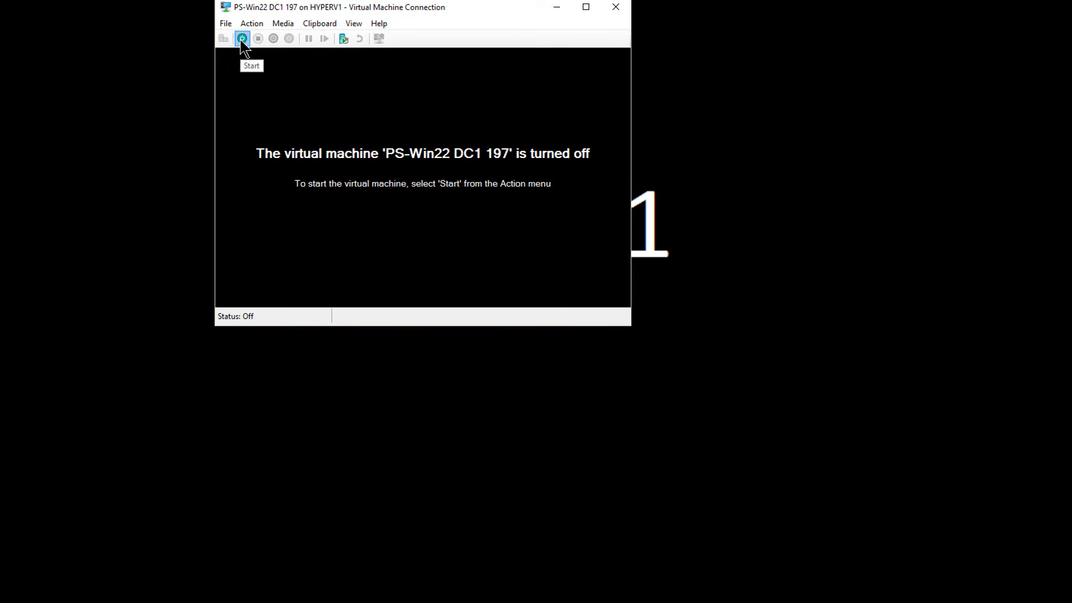
- Start the PS-Win22 DC1 197 virtual machine and let it reach the sign-in screen
click(242, 38)
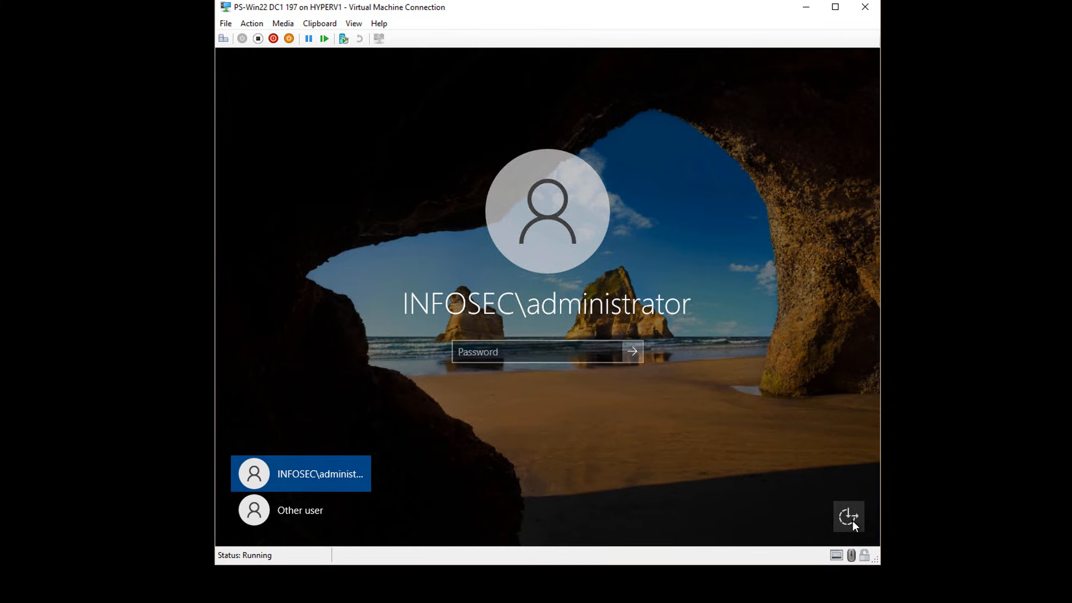
click(849, 516)
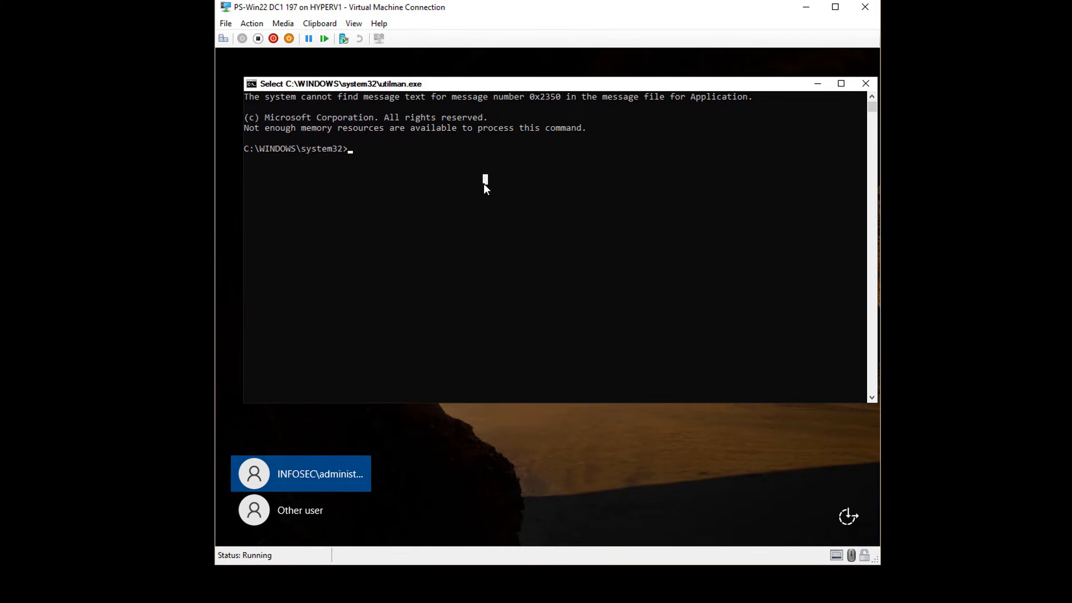
mouse_move(580, 306)
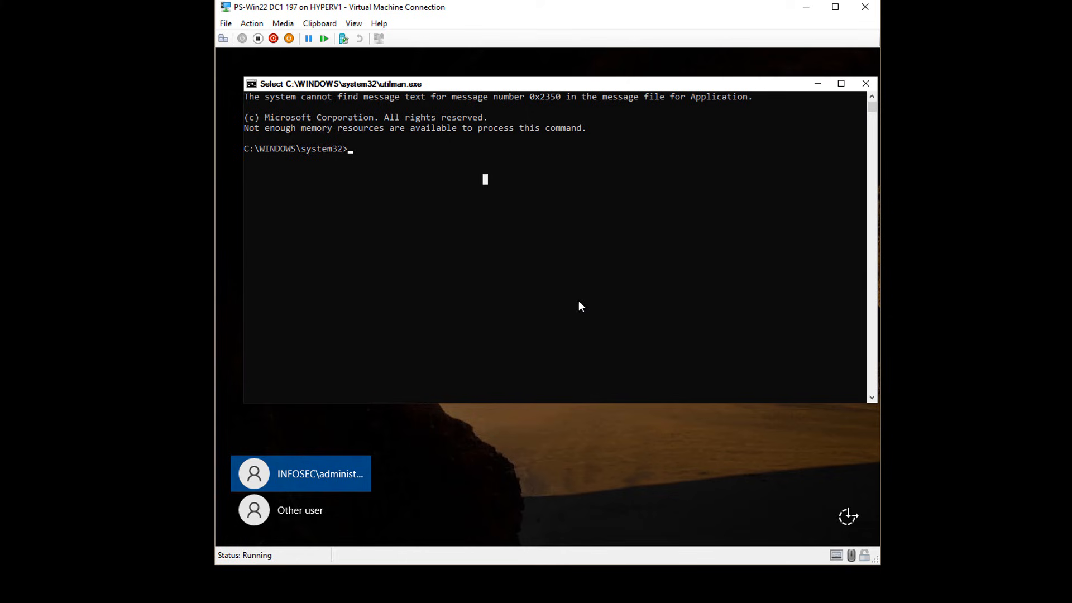
text(net user admi)
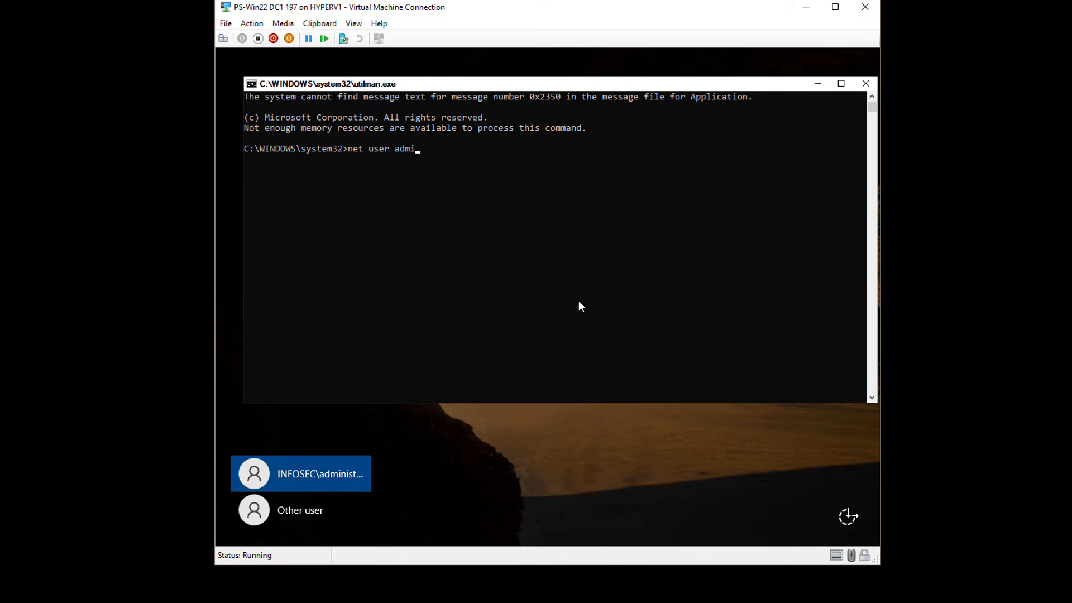
text(nistrator)
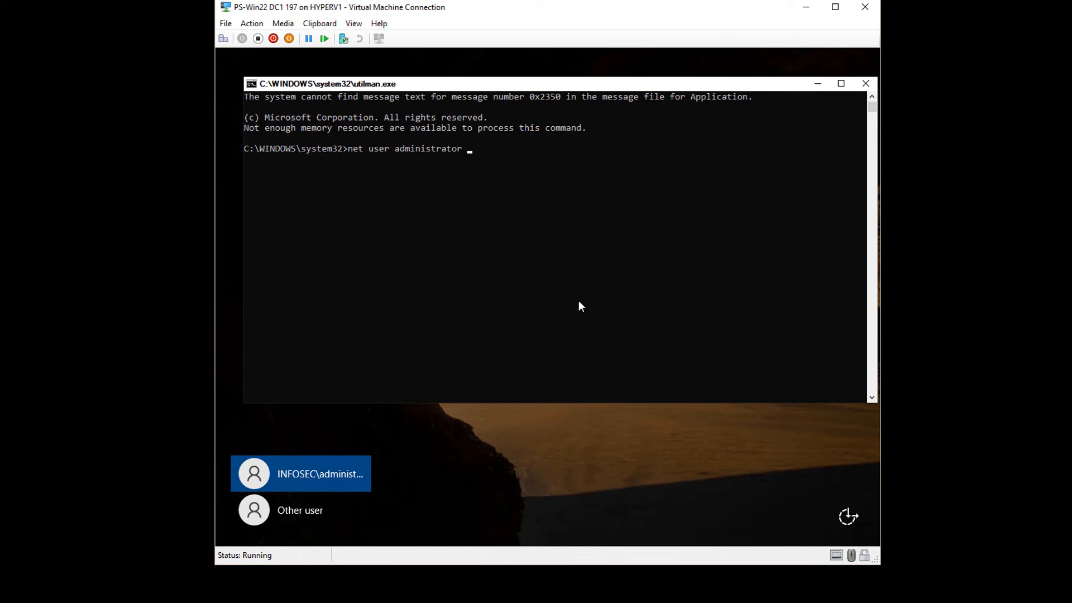
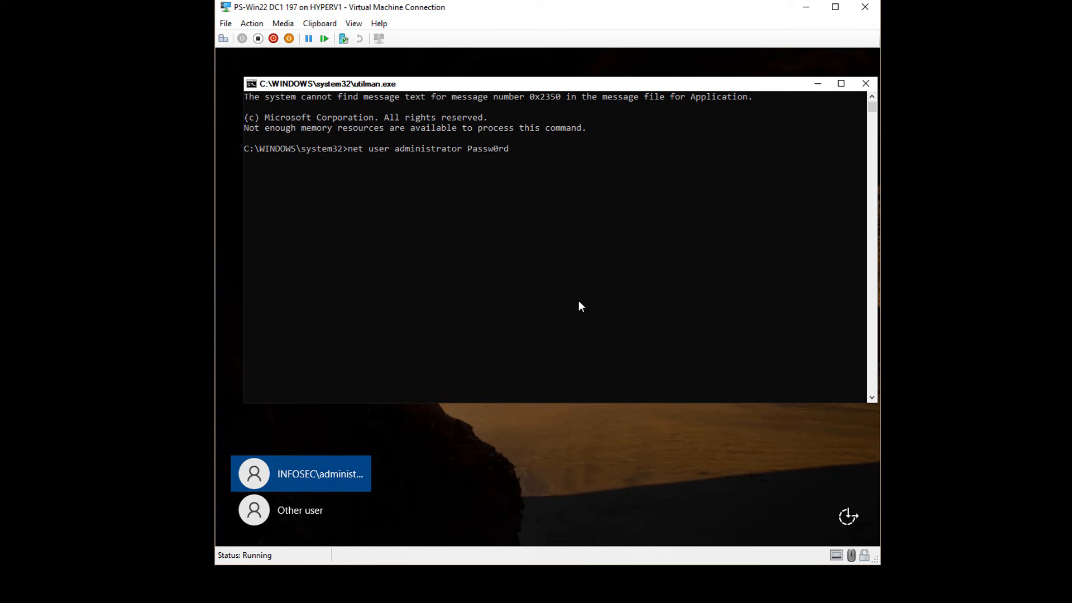
text(/)
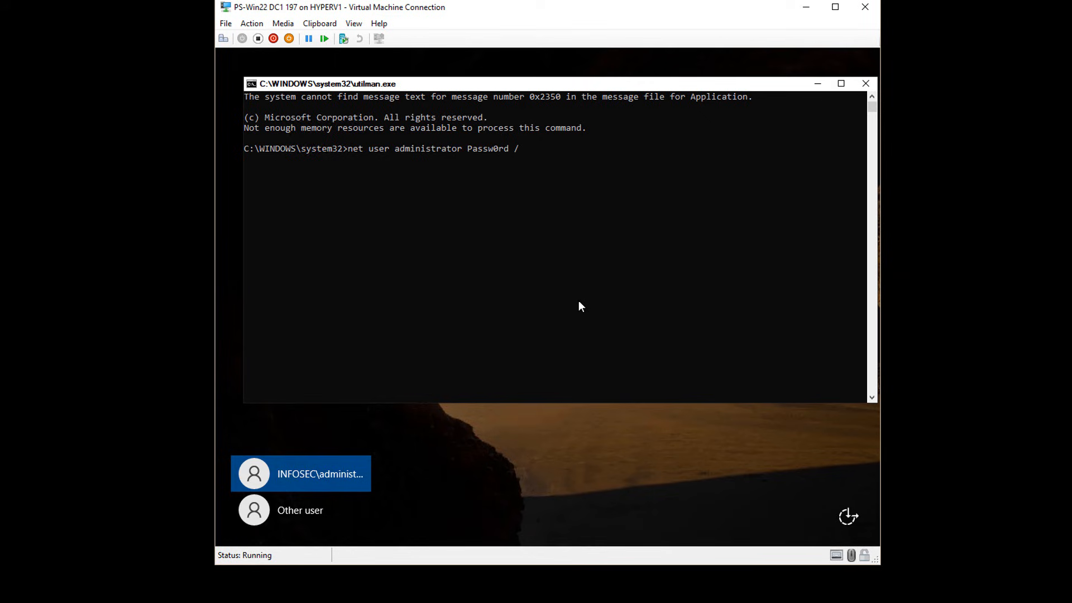
text(domain)
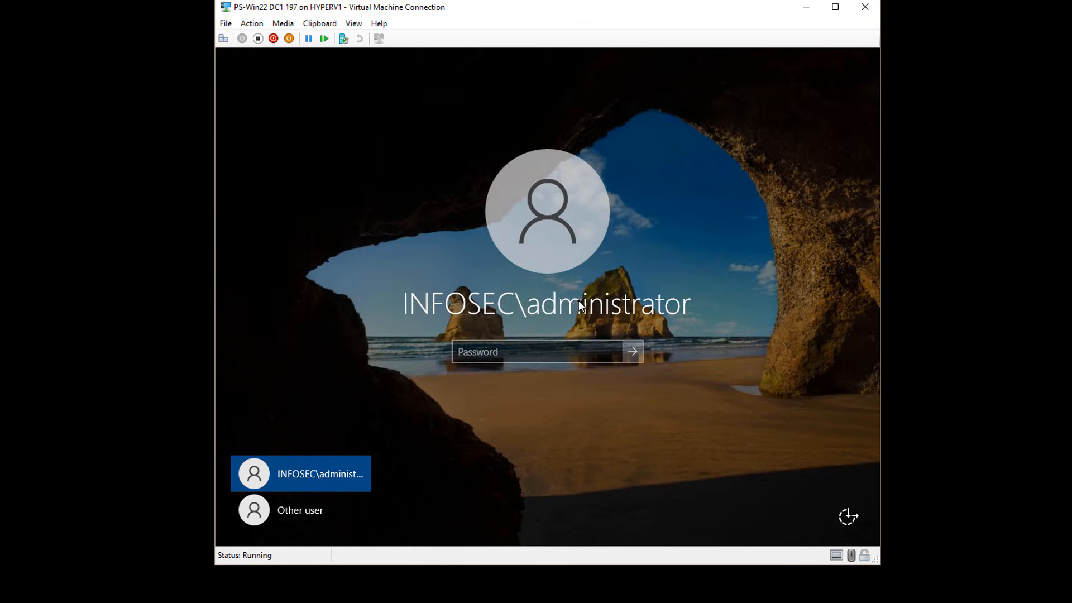
mouse_move(555, 375)
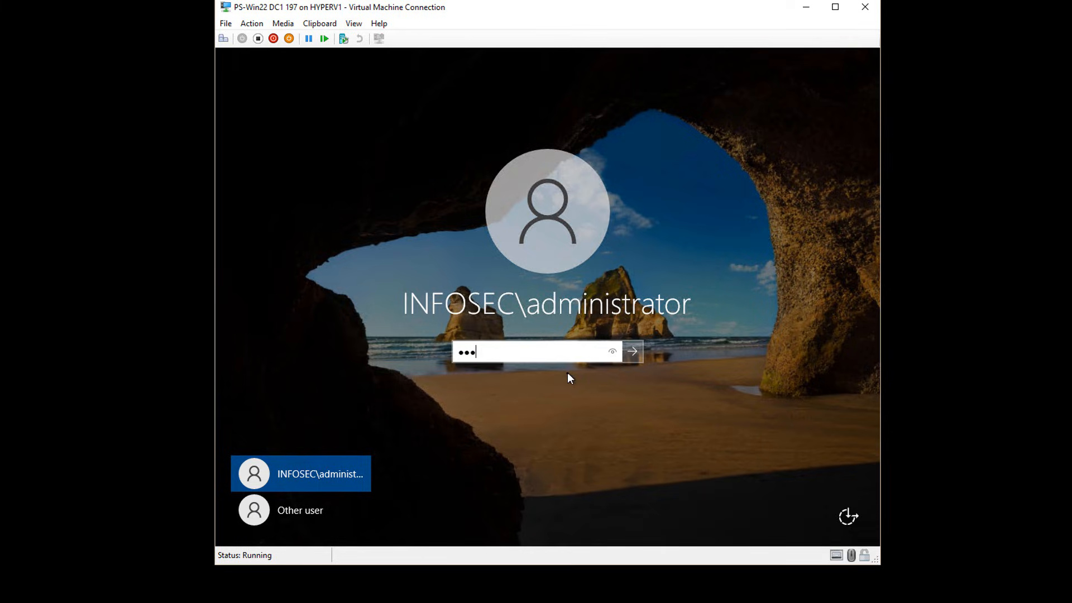
click(630, 350)
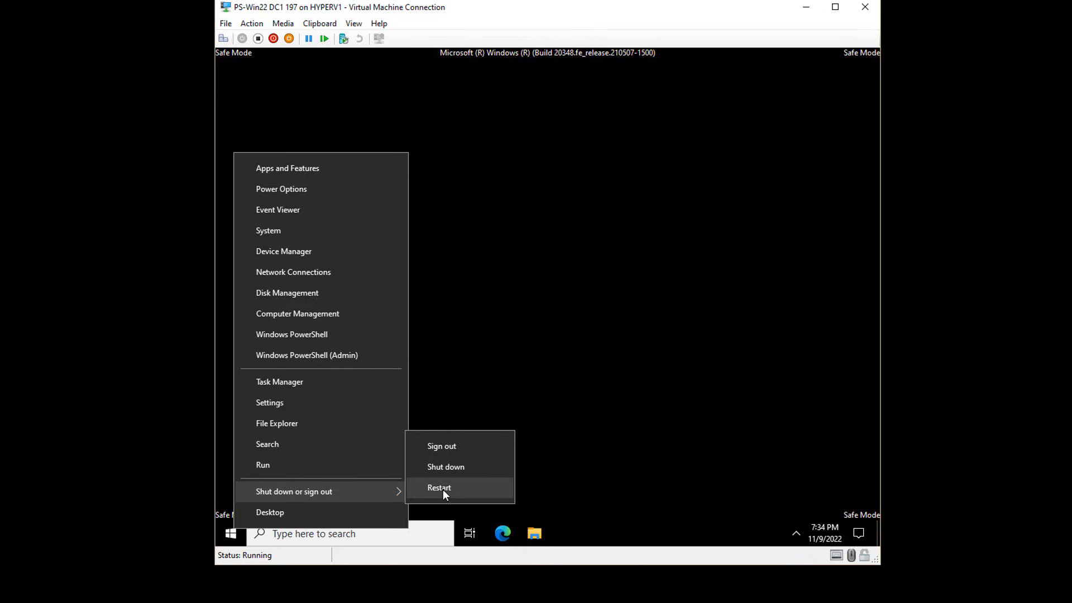
click(439, 488)
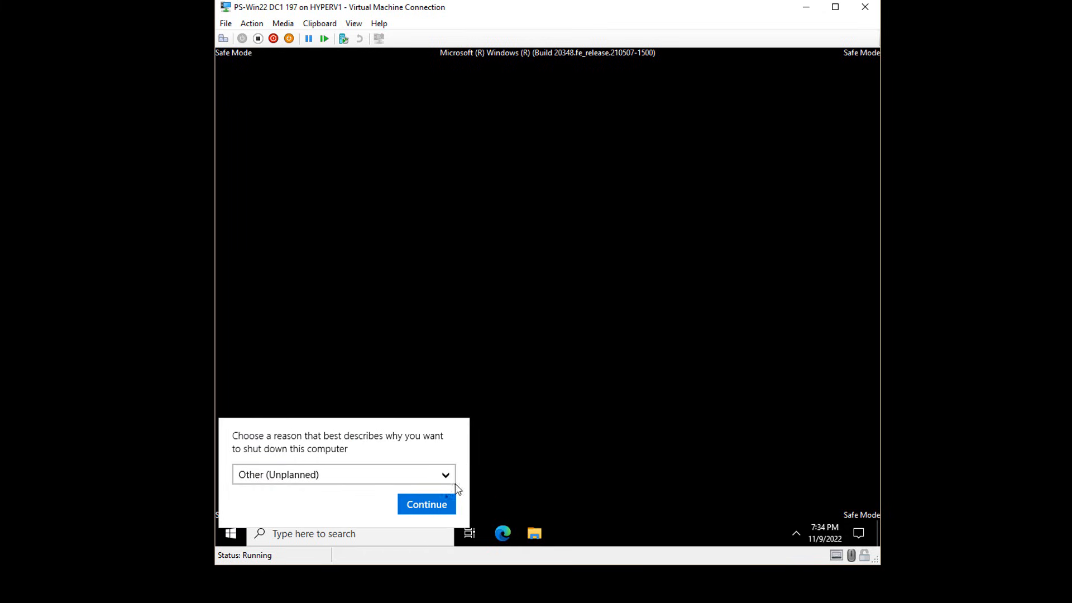
click(425, 503)
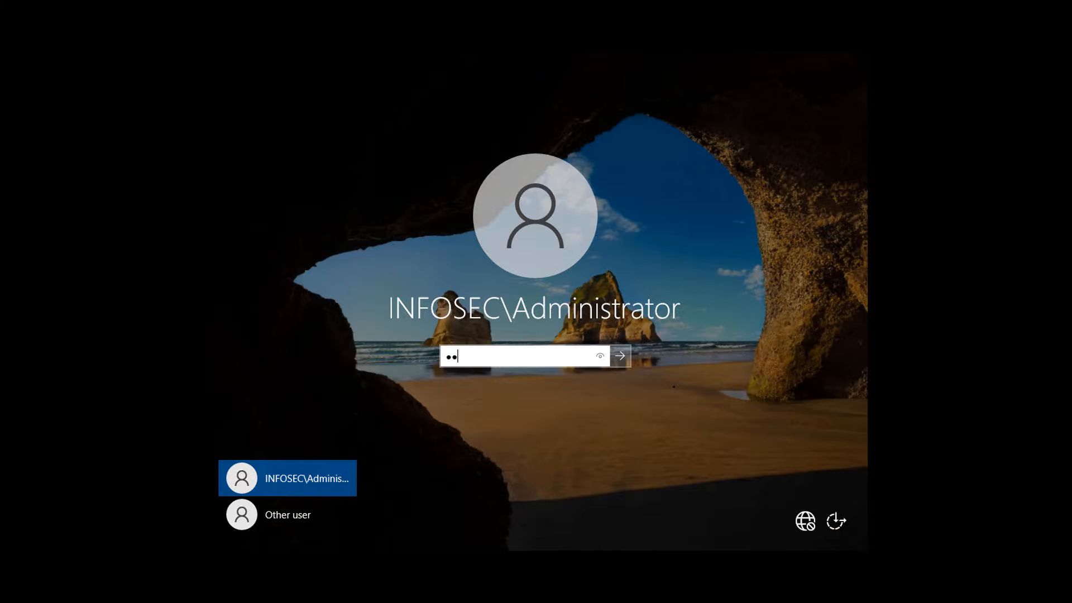
- Submit the new password to sign in as INFOSEC\Administrator
click(618, 355)
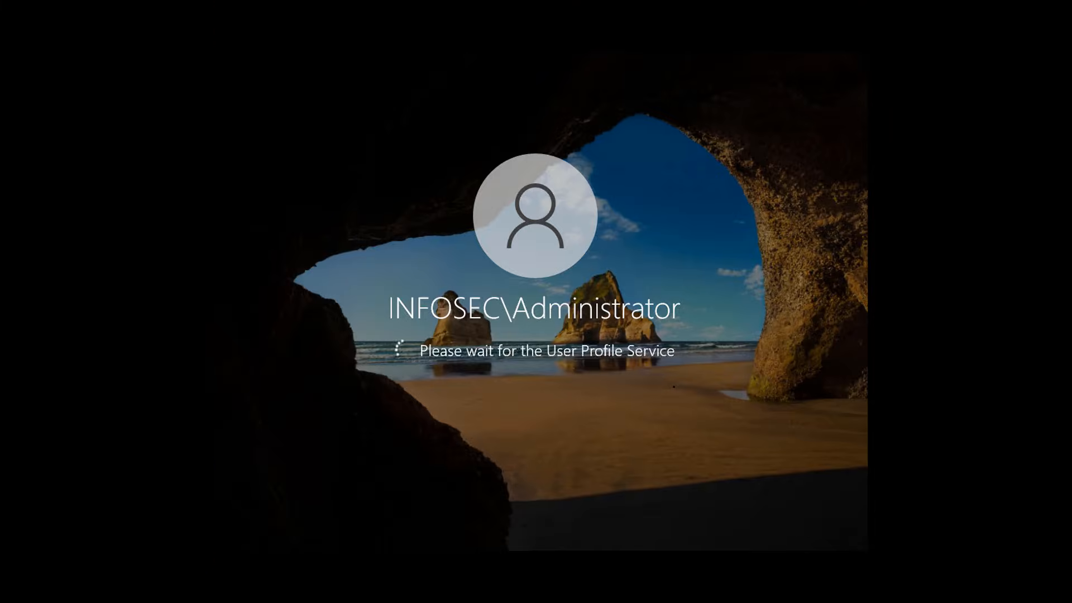